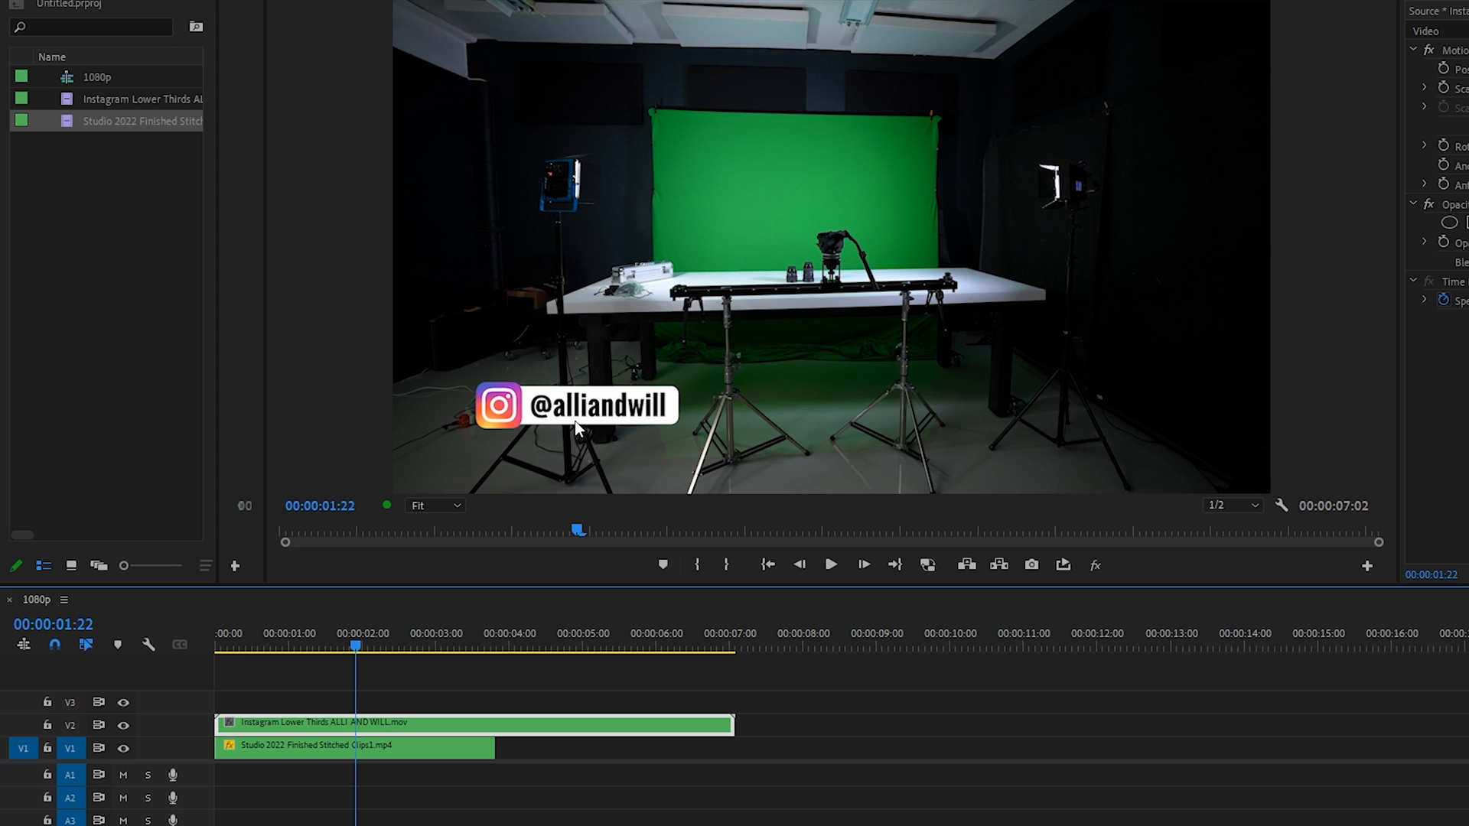
Hide the studio background footage on track V1 using its eye icon
{"action": "left_click", "coordinate": [121, 748]}
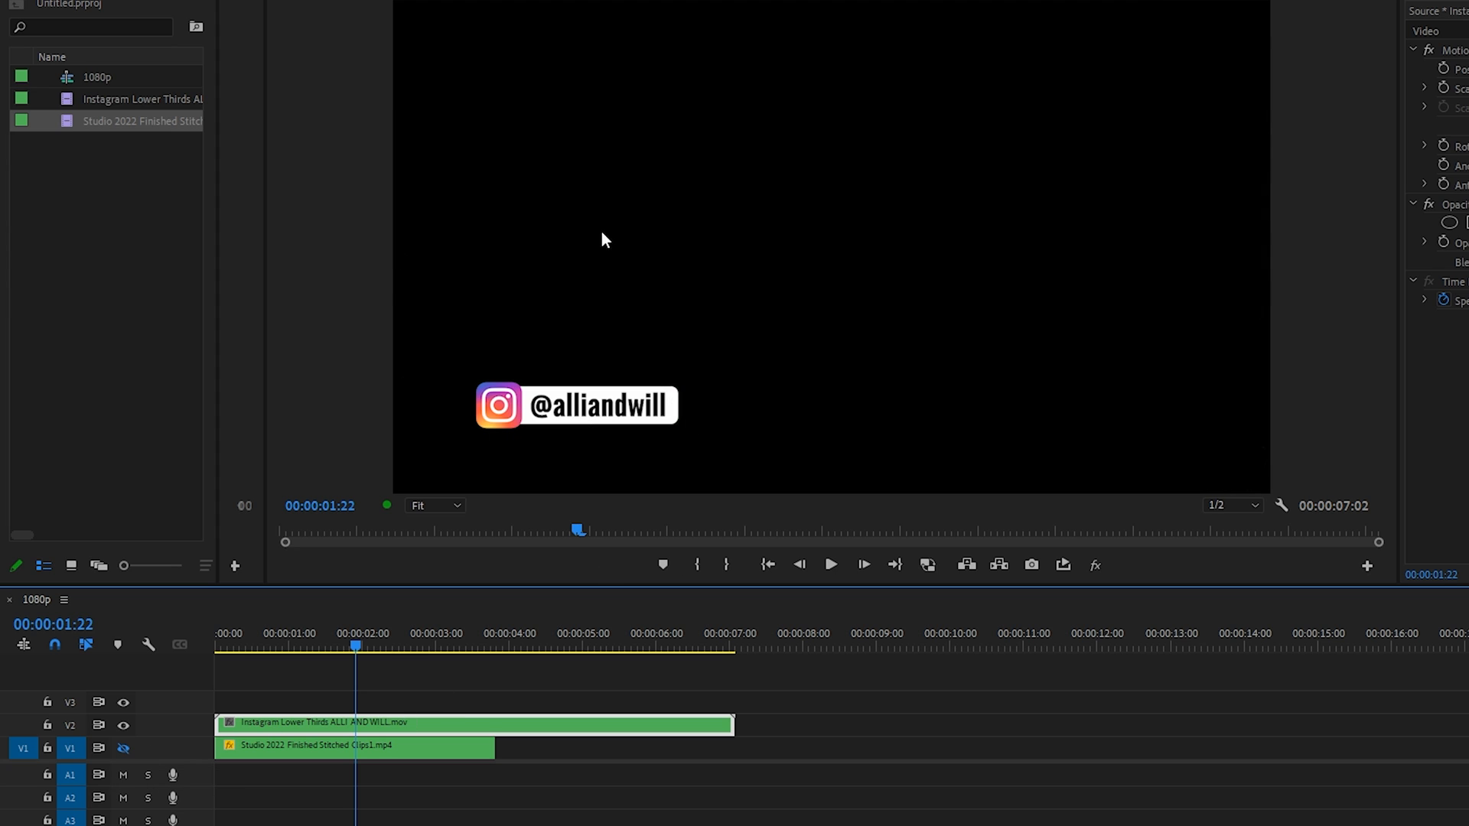
{"action": "mouse_move", "coordinate": [642, 477]}
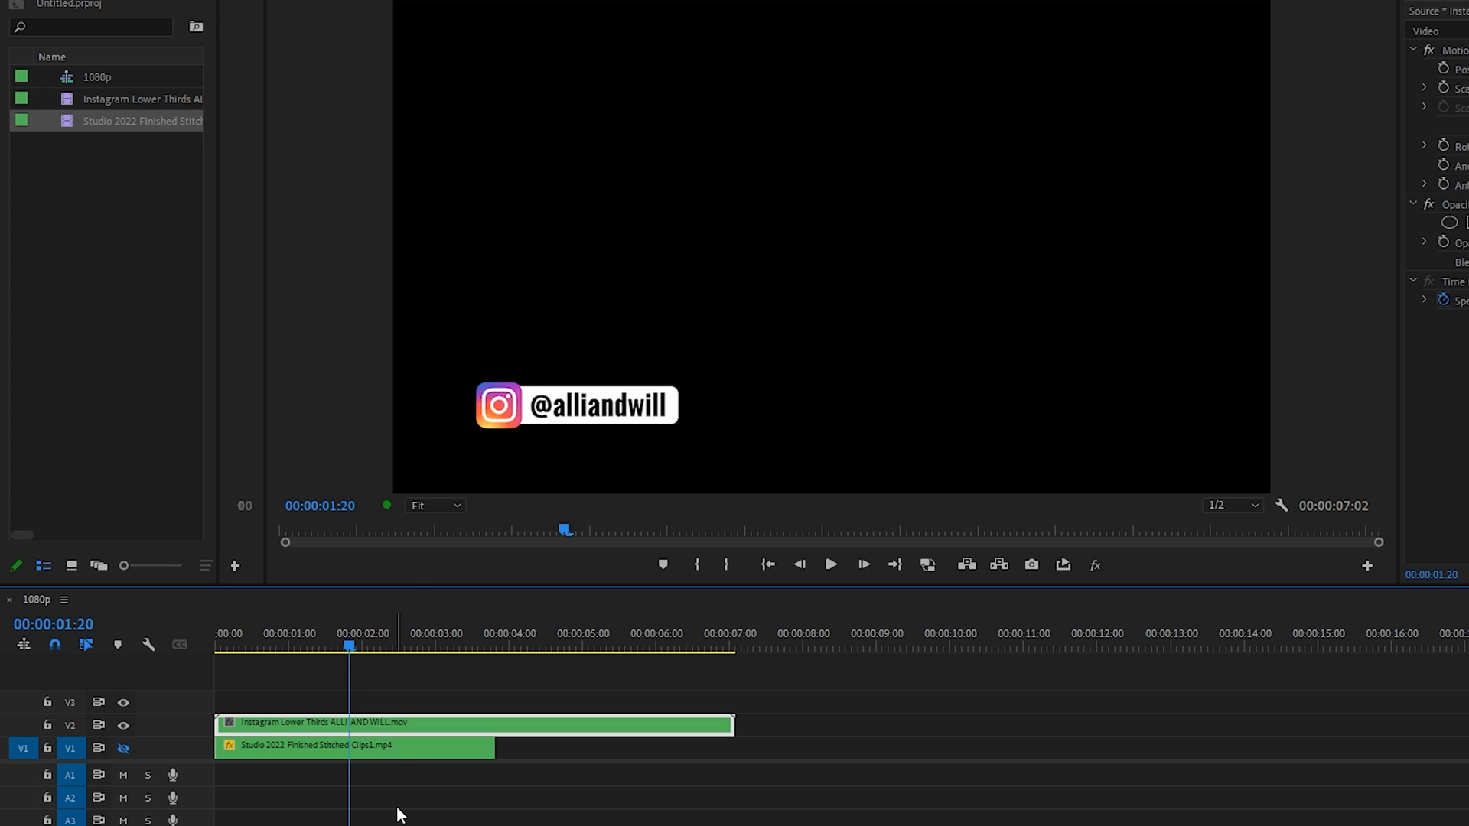
{"action": "mouse_move", "coordinate": [525, 414]}
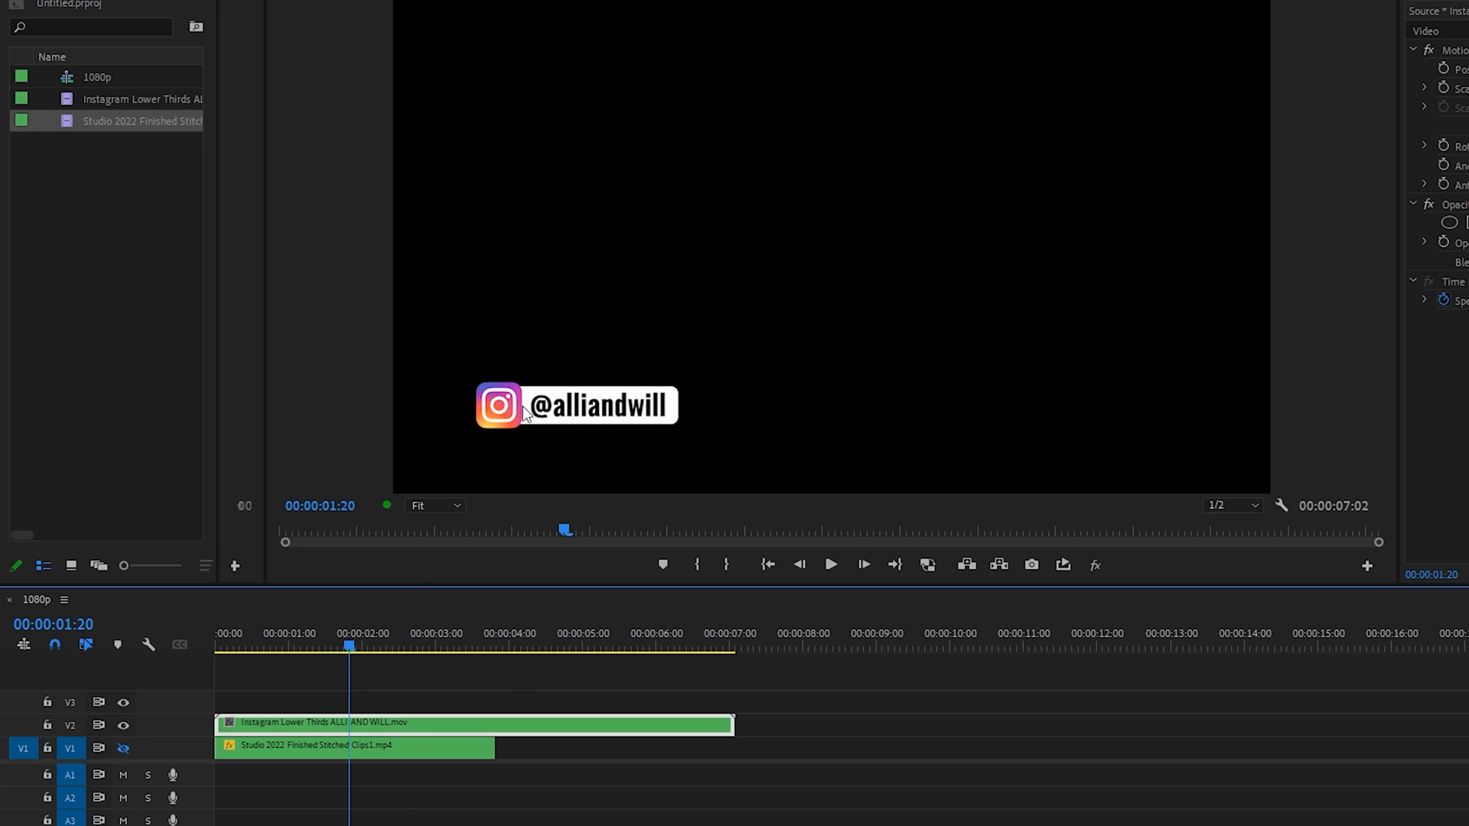
{"action": "mouse_move", "coordinate": [606, 420]}
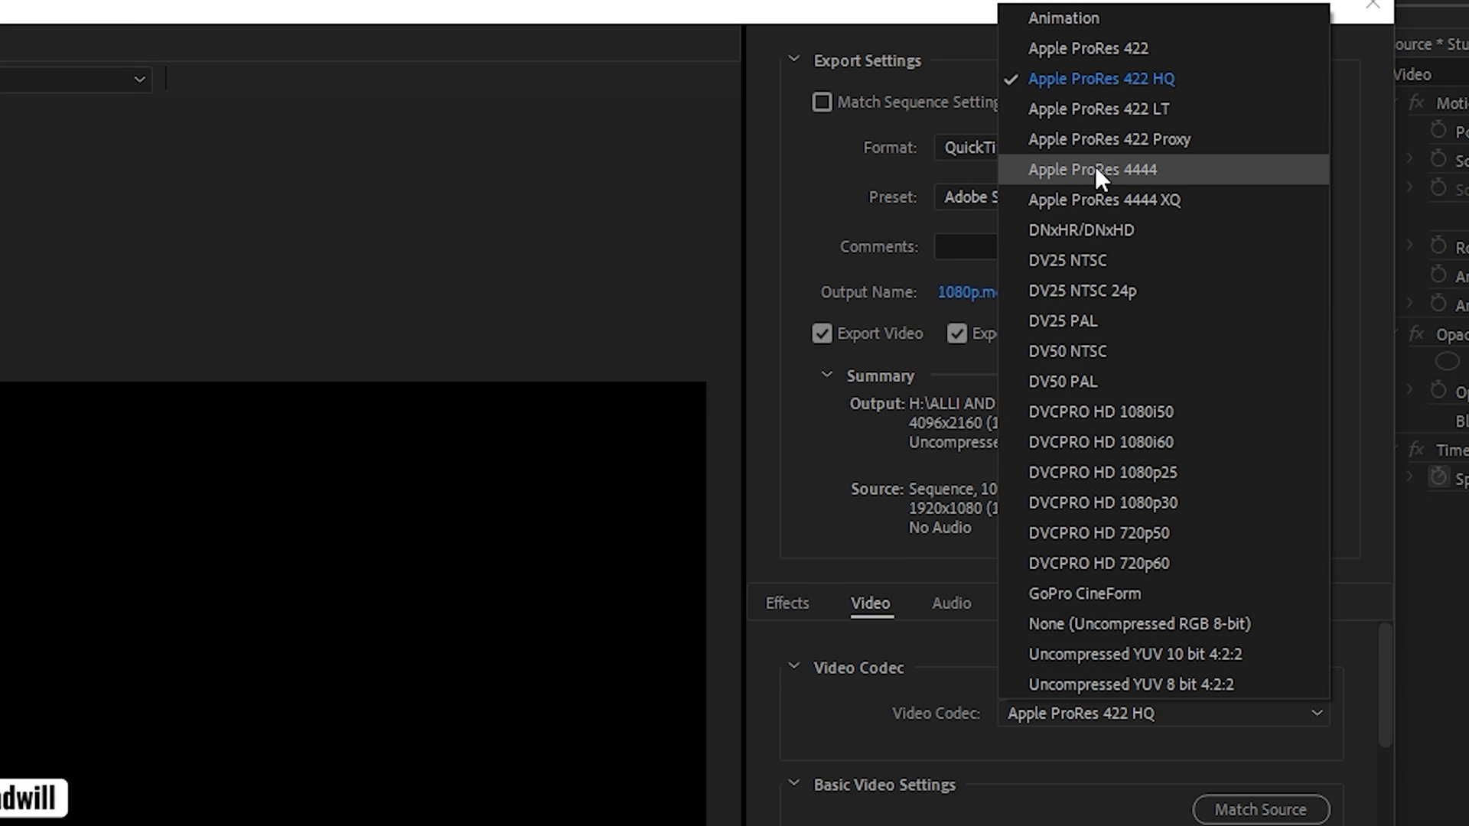
{"action": "mouse_move", "coordinate": [1156, 183]}
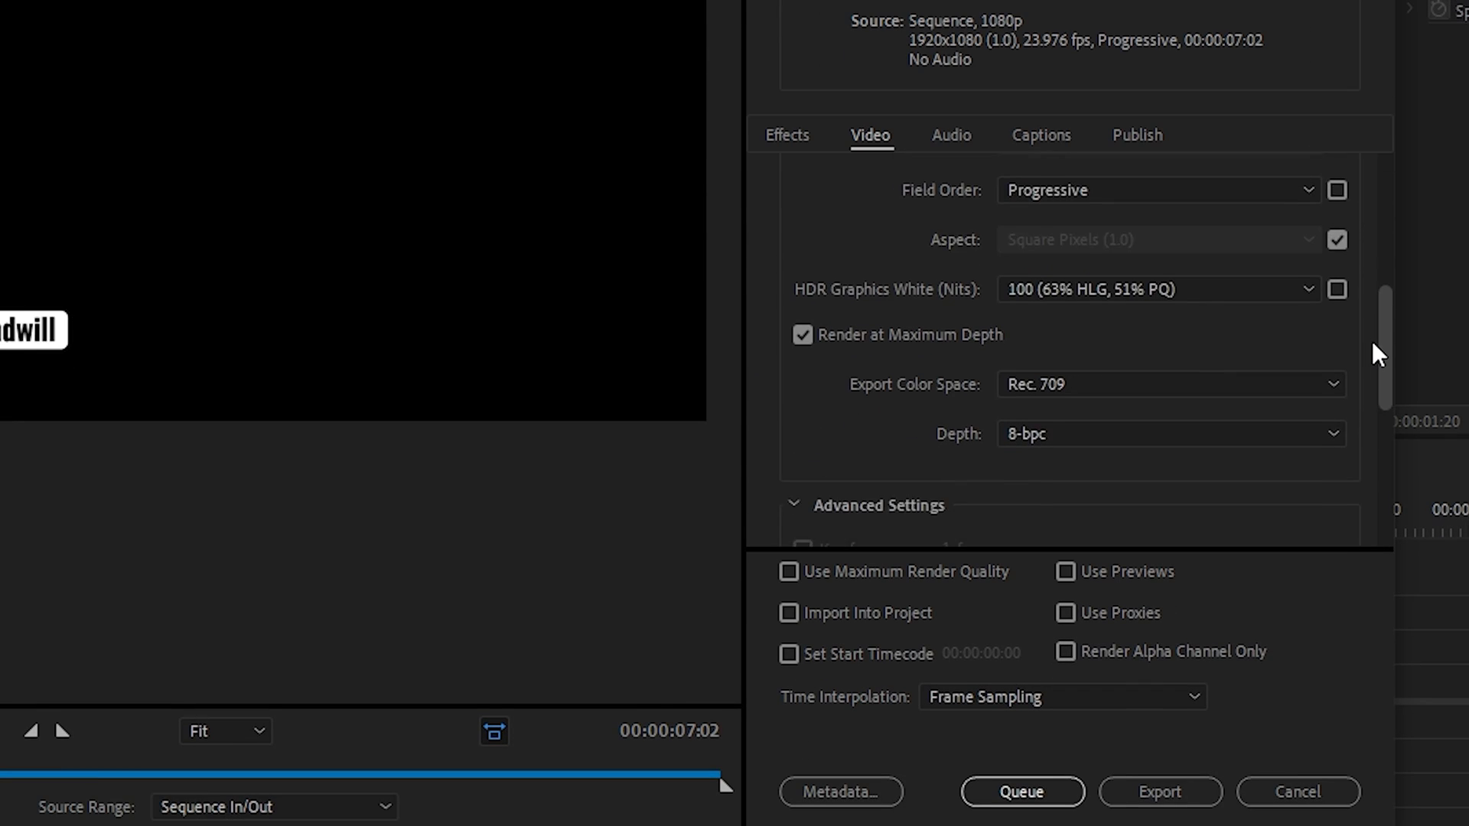
Set the QuickTime ProRes 4444 export's video depth to 8-bpc + alpha
{"action": "scroll", "scroll_direction": "down", "scroll_amount": 3}
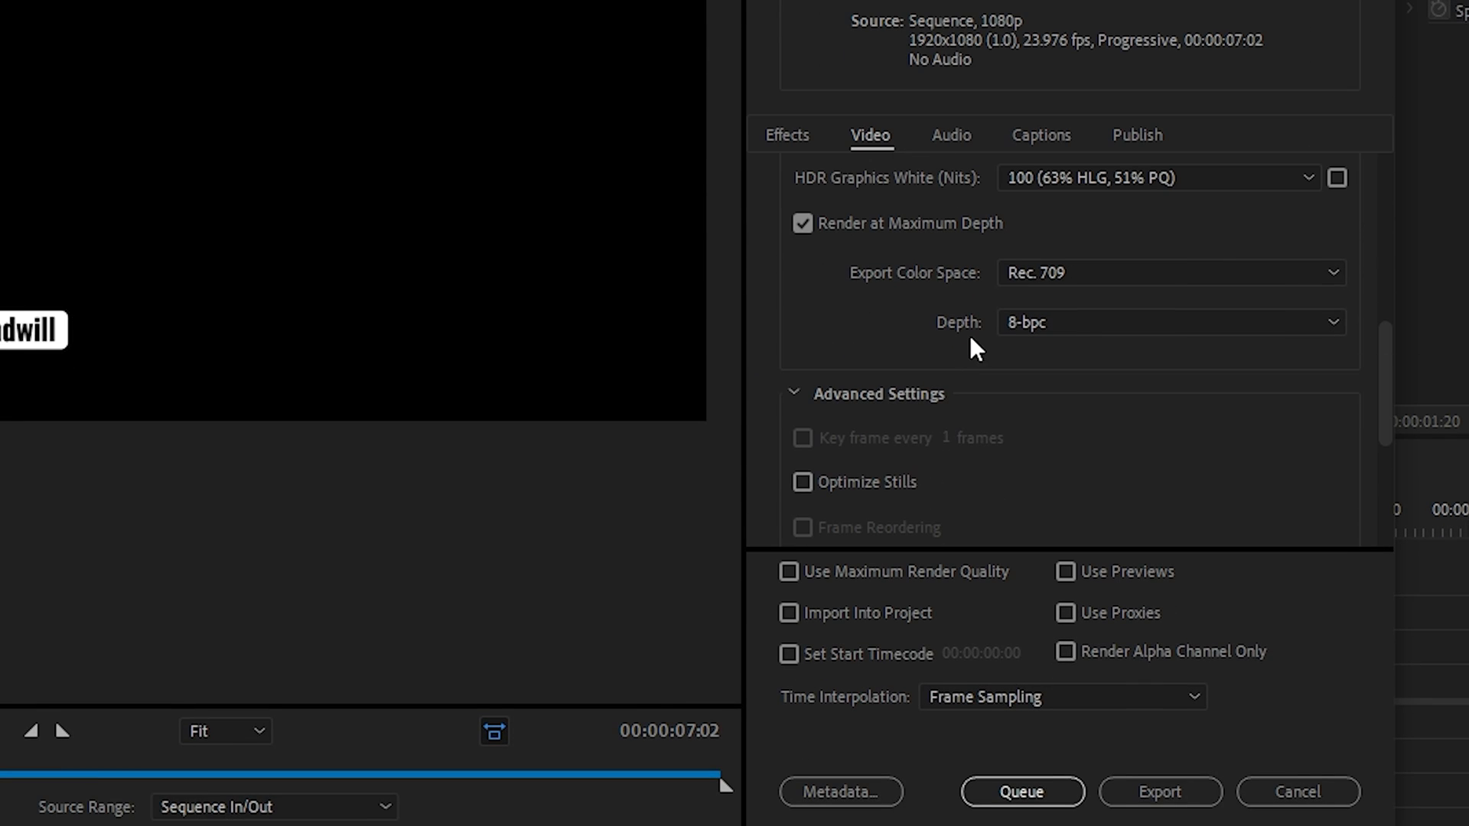
{"action": "left_click", "coordinate": [1169, 321]}
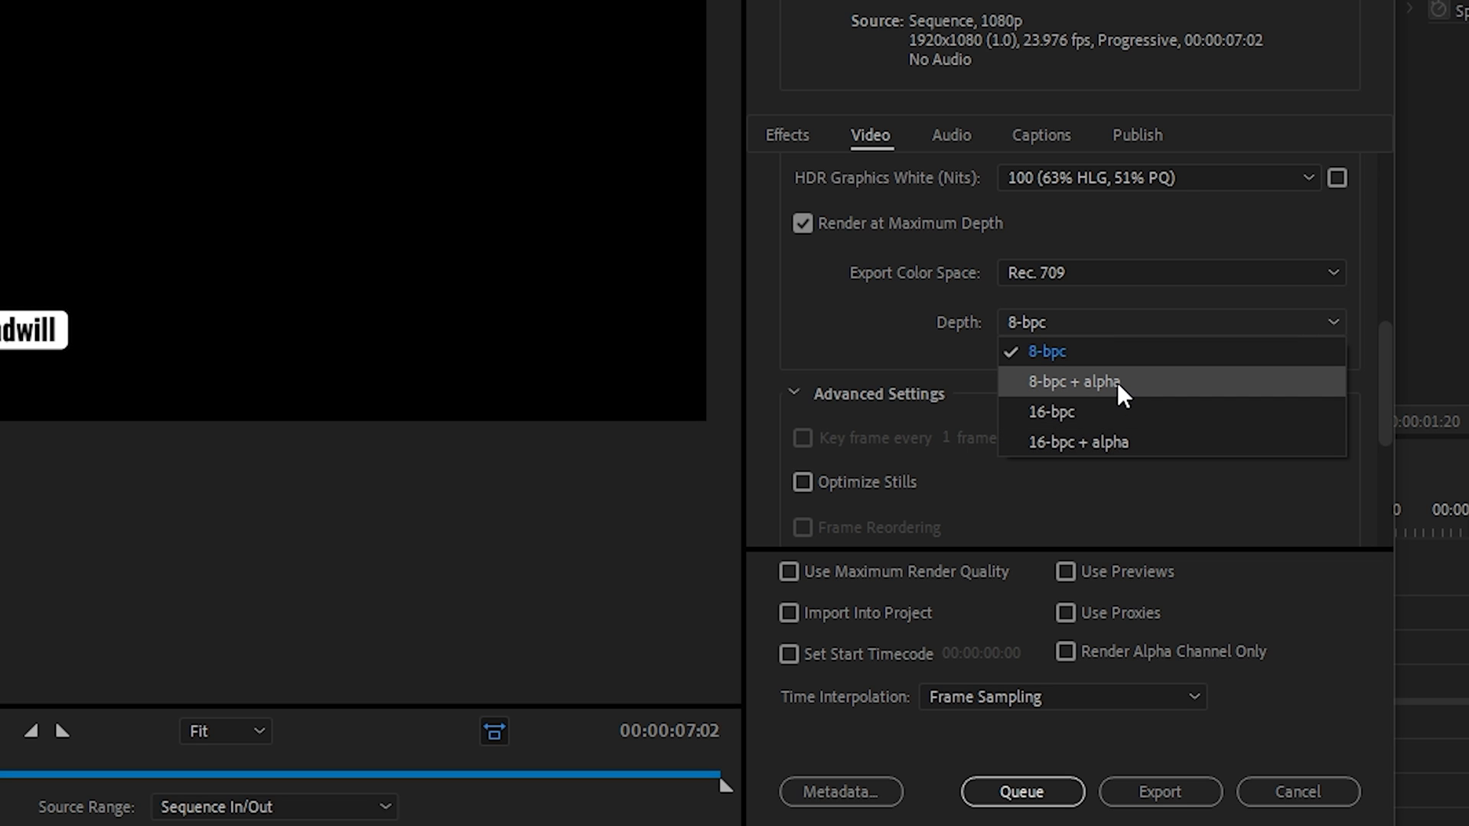
{"action": "left_click", "coordinate": [1071, 381]}
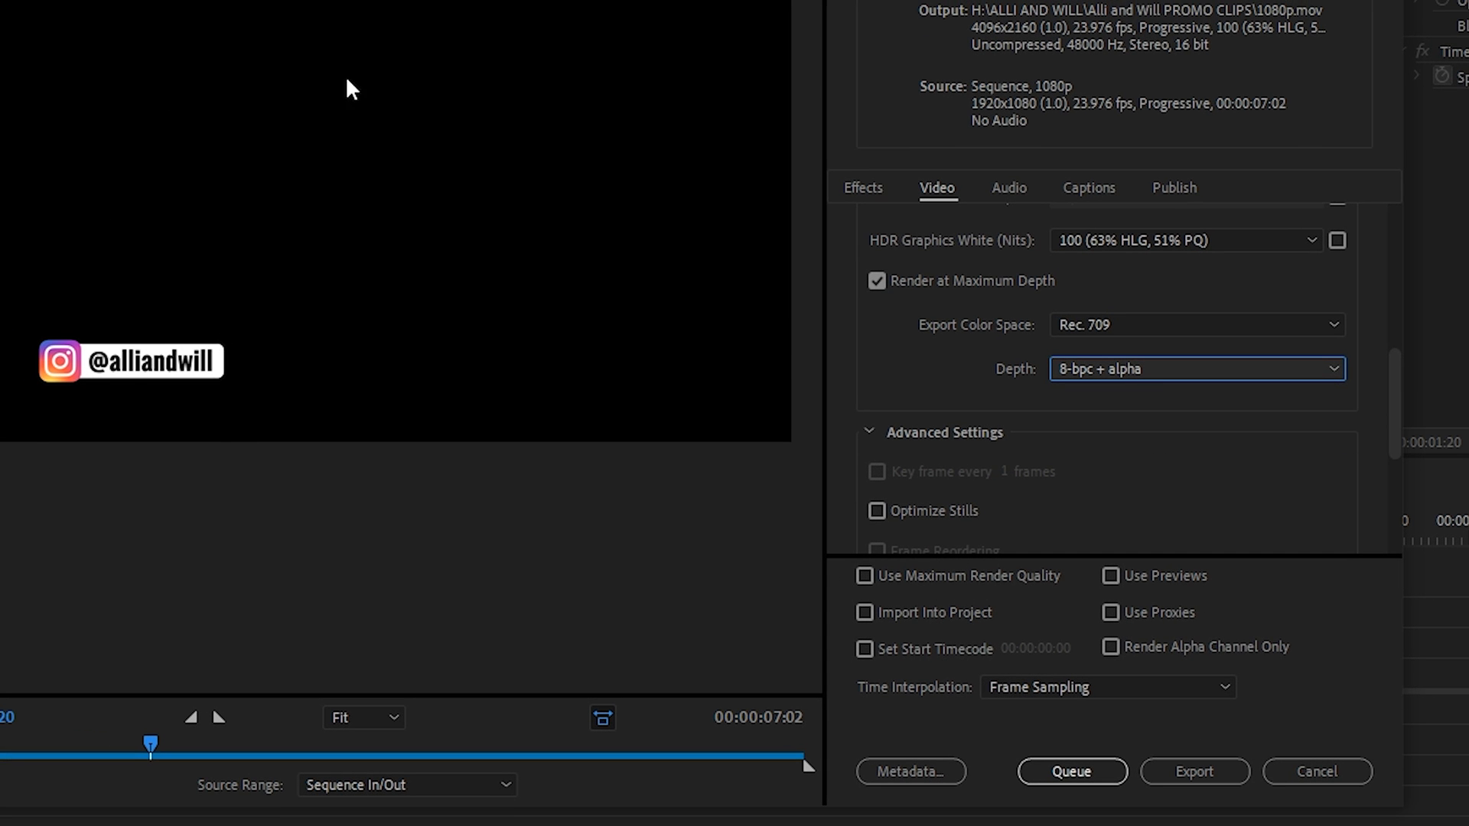
{"action": "mouse_move", "coordinate": [209, 454]}
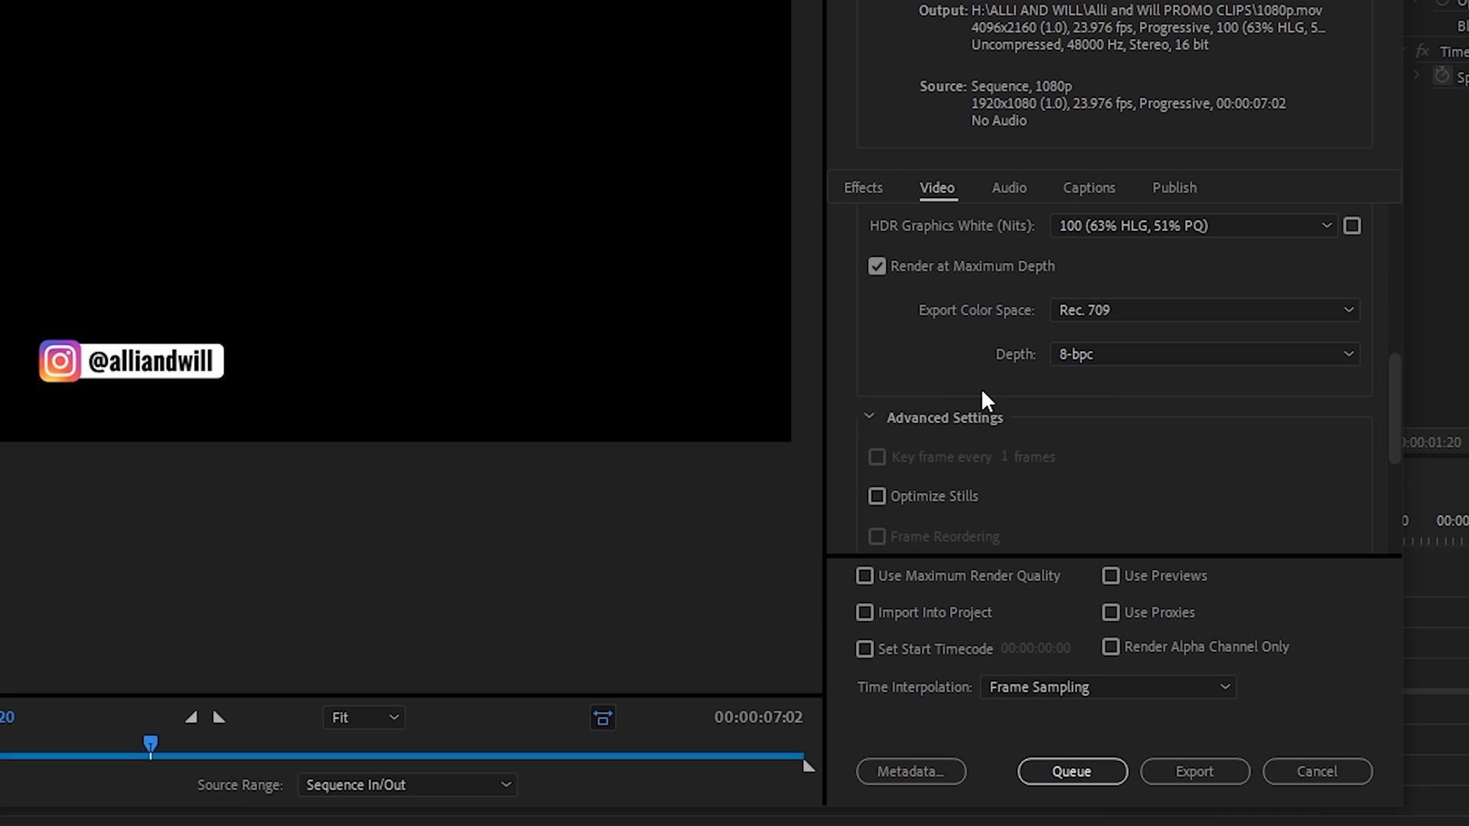
{"action": "mouse_move", "coordinate": [985, 398]}
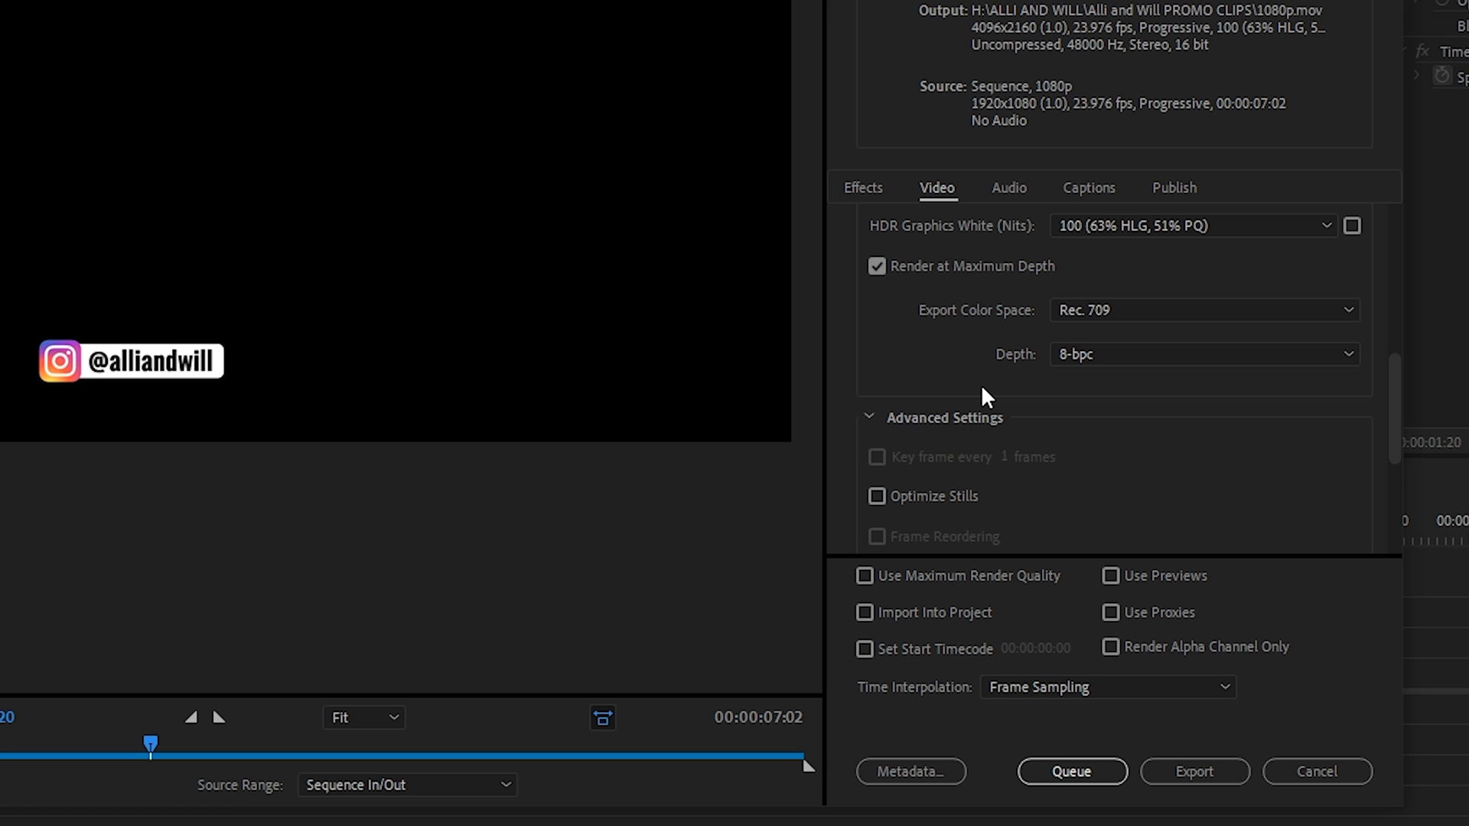
{"action": "mouse_move", "coordinate": [986, 391]}
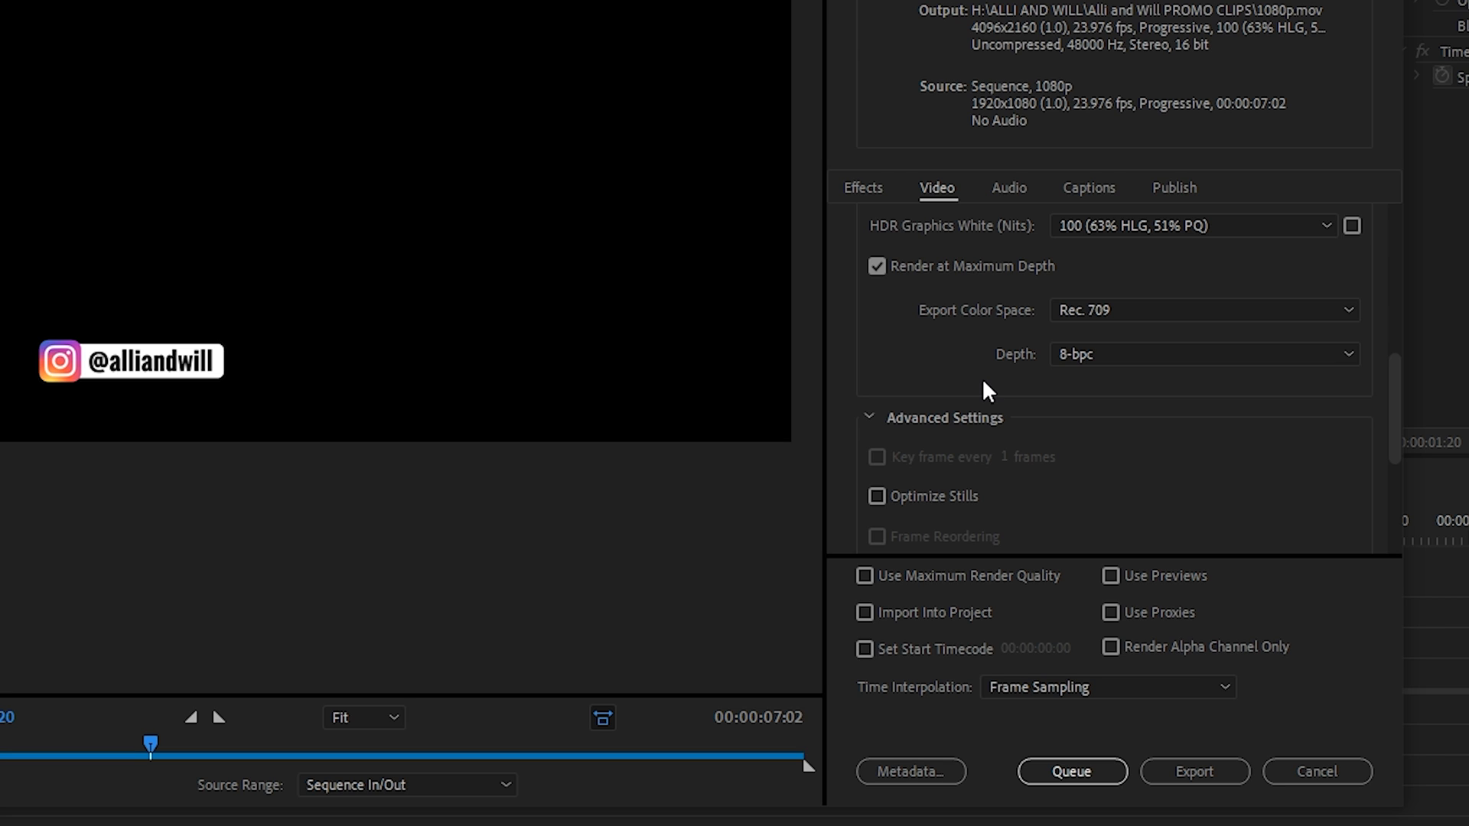
{"action": "mouse_move", "coordinate": [986, 391]}
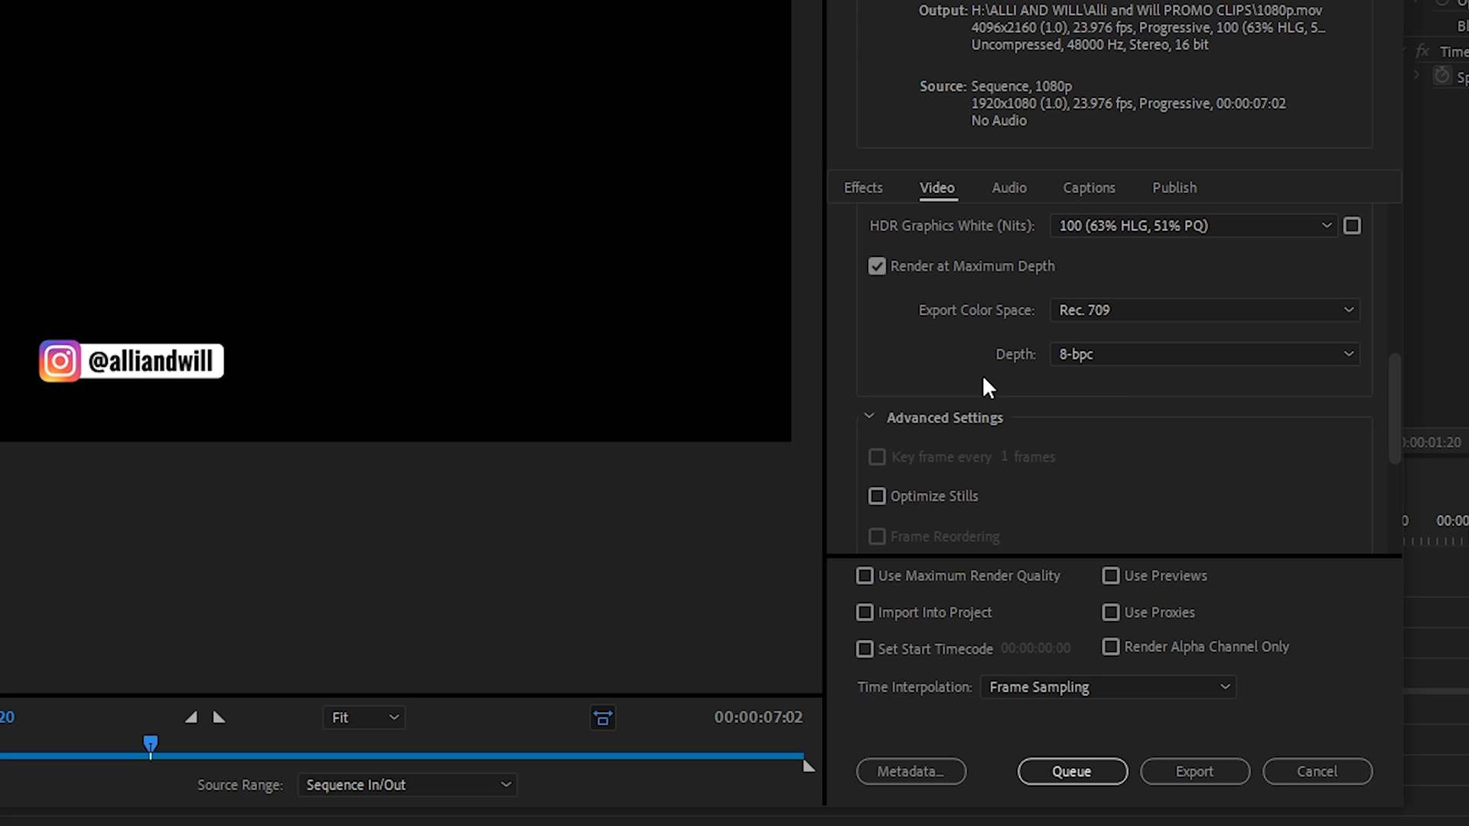
Select the 8-bpc + alpha depth option for the Animation codec export
{"action": "left_click", "coordinate": [1198, 353]}
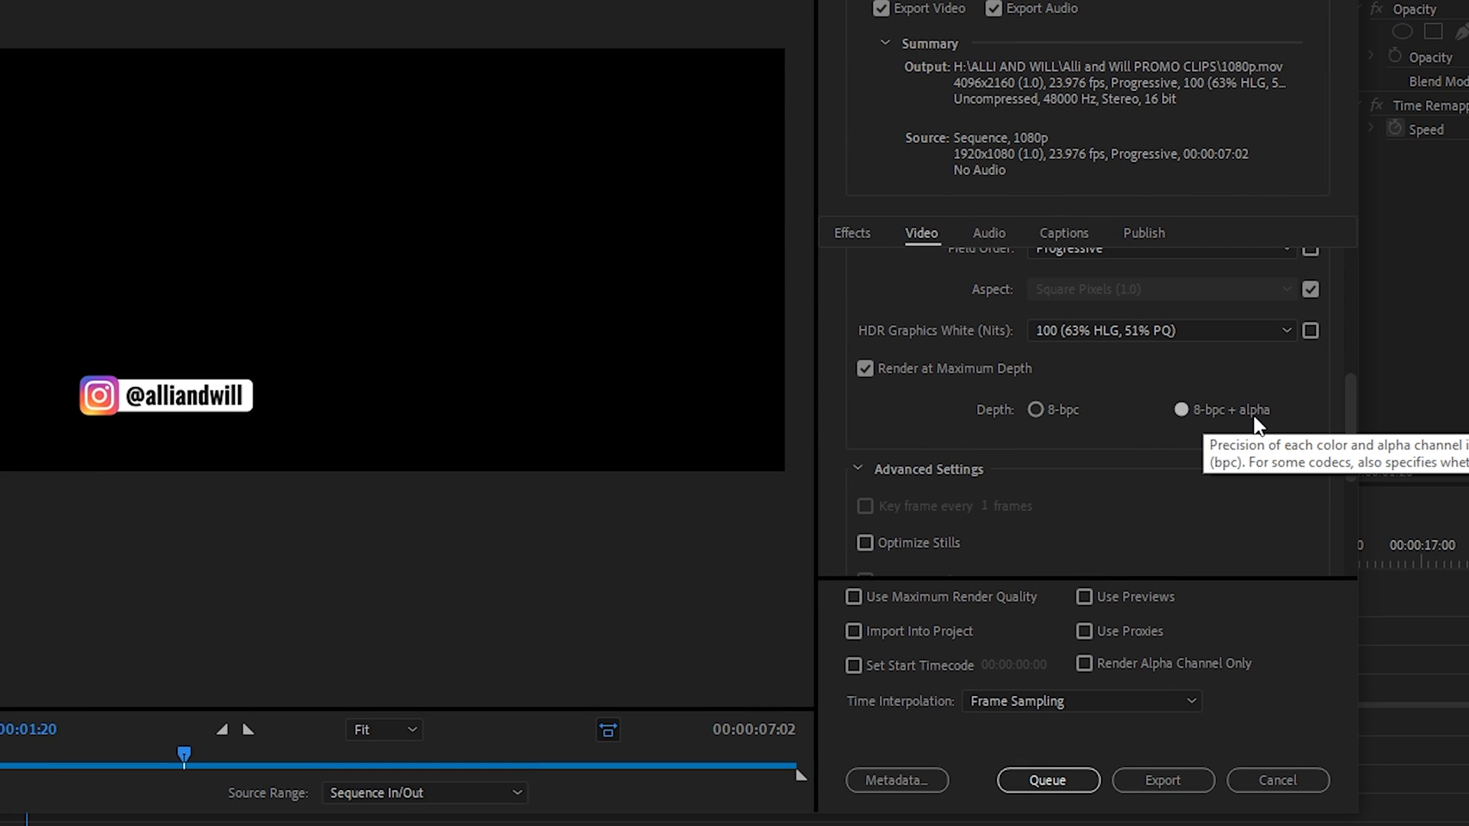
{"action": "mouse_move", "coordinate": [1196, 430]}
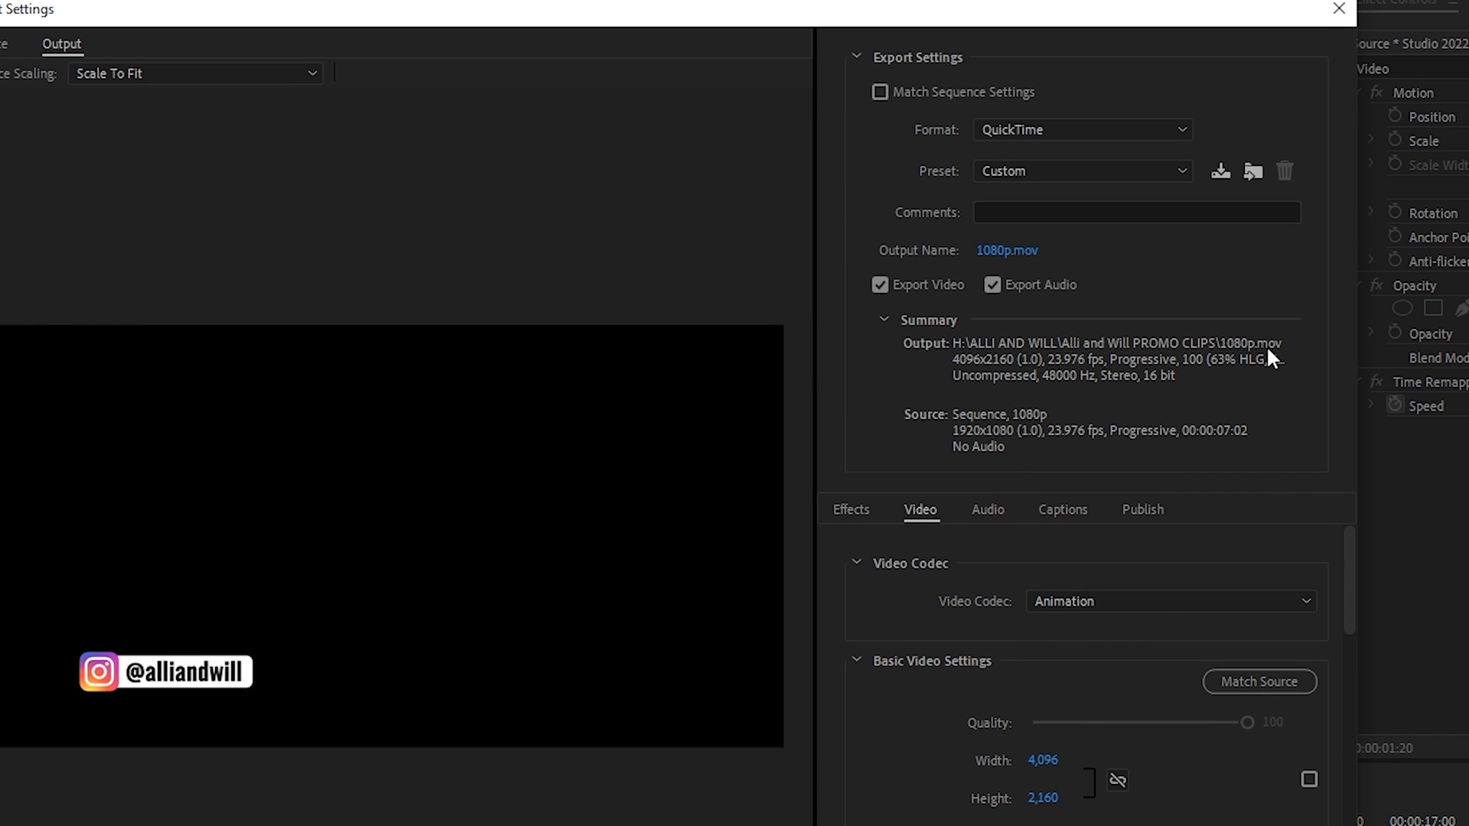
Switch the format to Apple ProRes MXF OP1a with ProRes 4444 XQ and 8-bpc + alpha depth
{"action": "left_click", "coordinate": [1080, 130]}
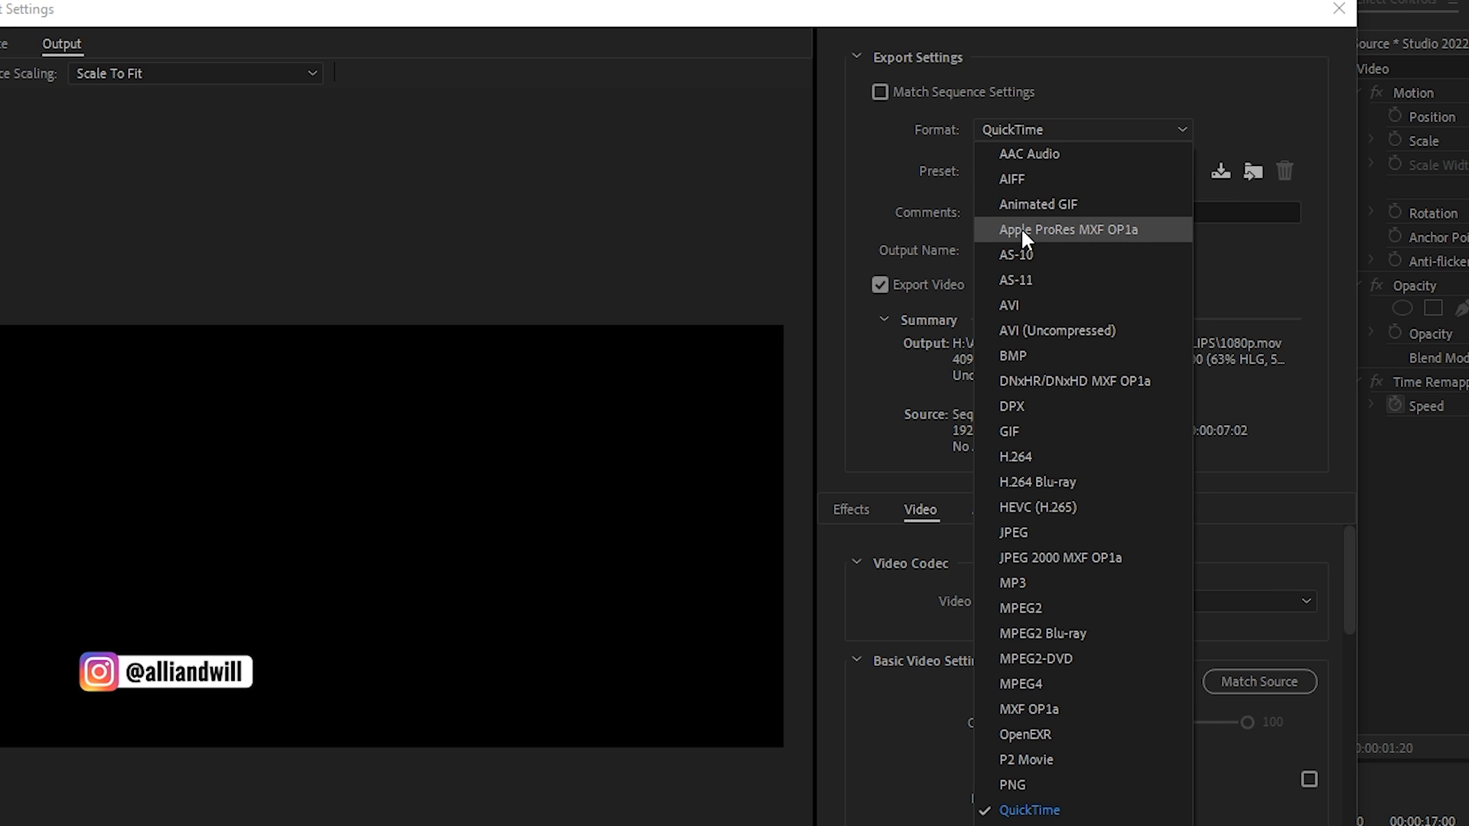
{"action": "mouse_move", "coordinate": [1037, 204]}
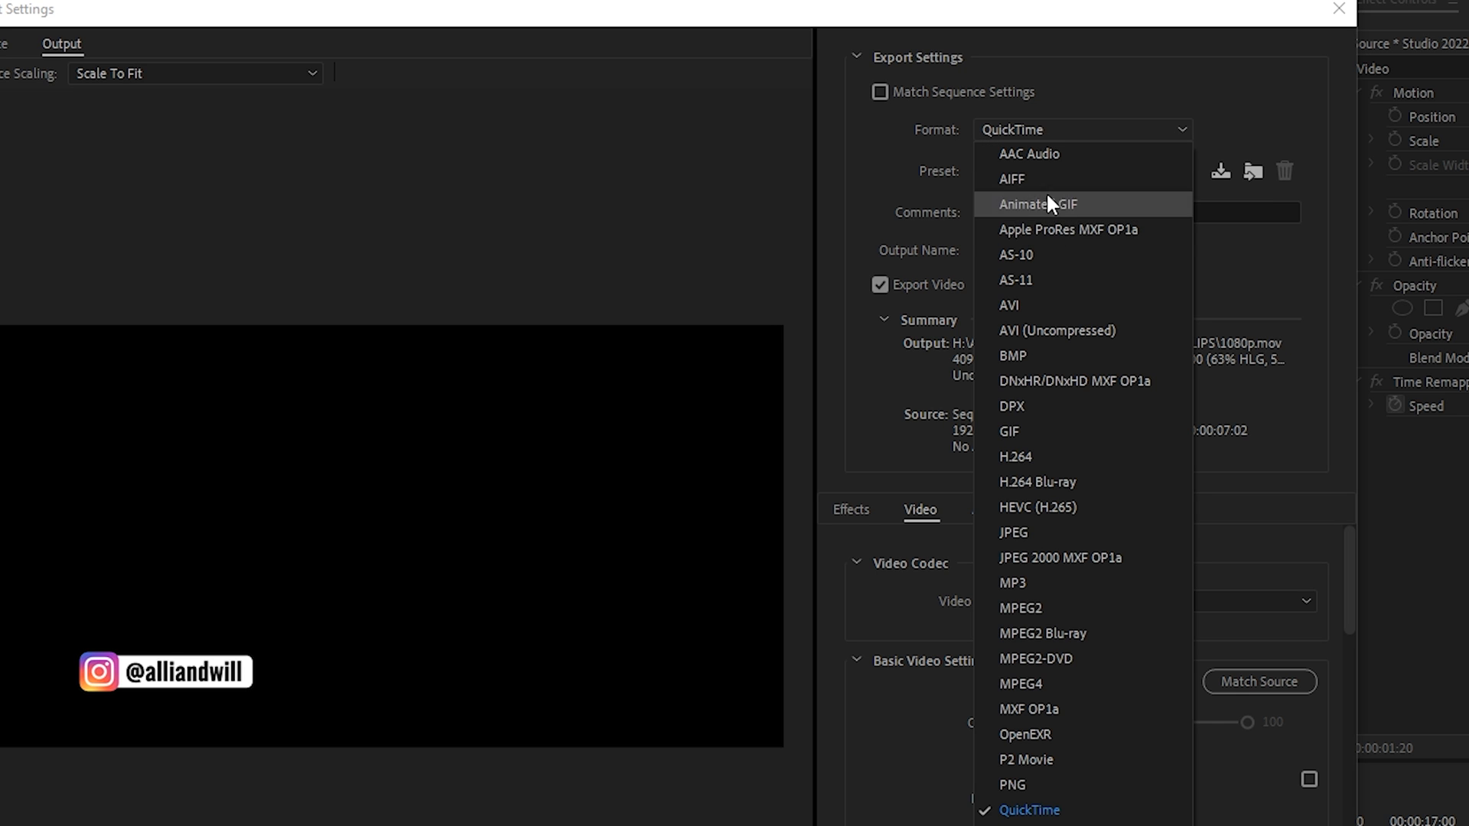
{"action": "left_click", "coordinate": [1067, 229]}
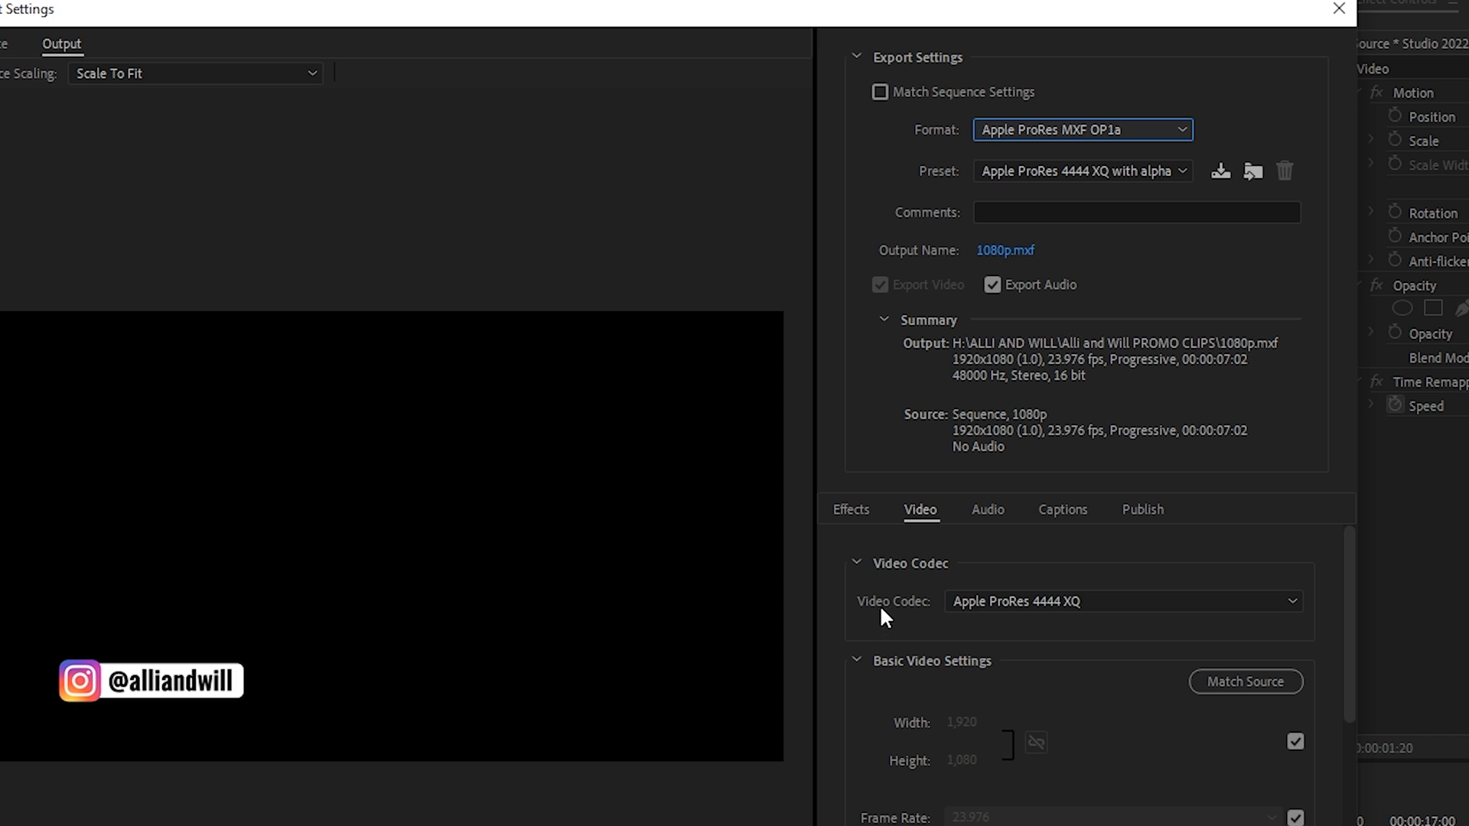
{"action": "left_click", "coordinate": [1122, 601]}
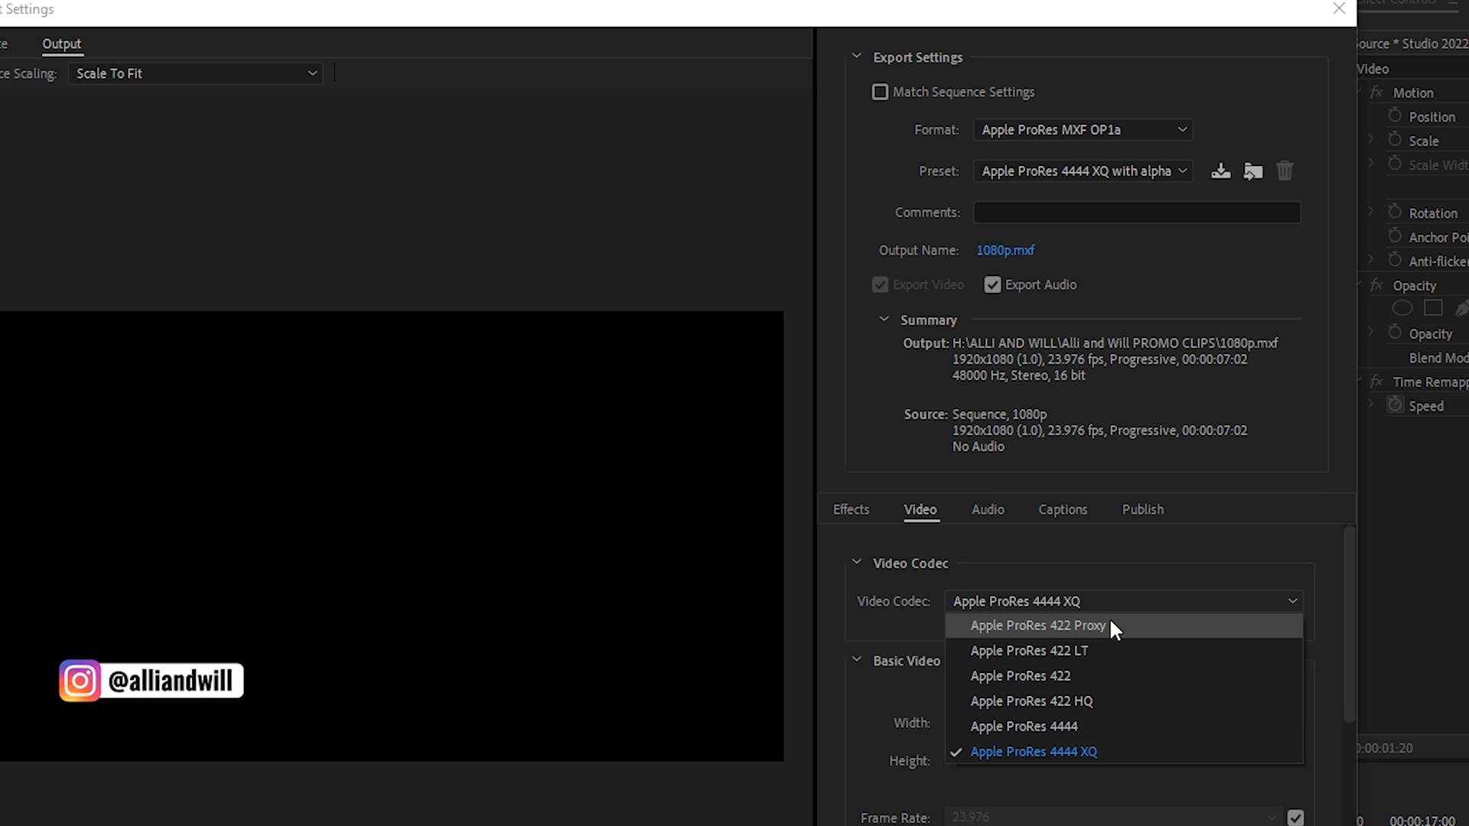
{"action": "mouse_move", "coordinate": [1081, 751]}
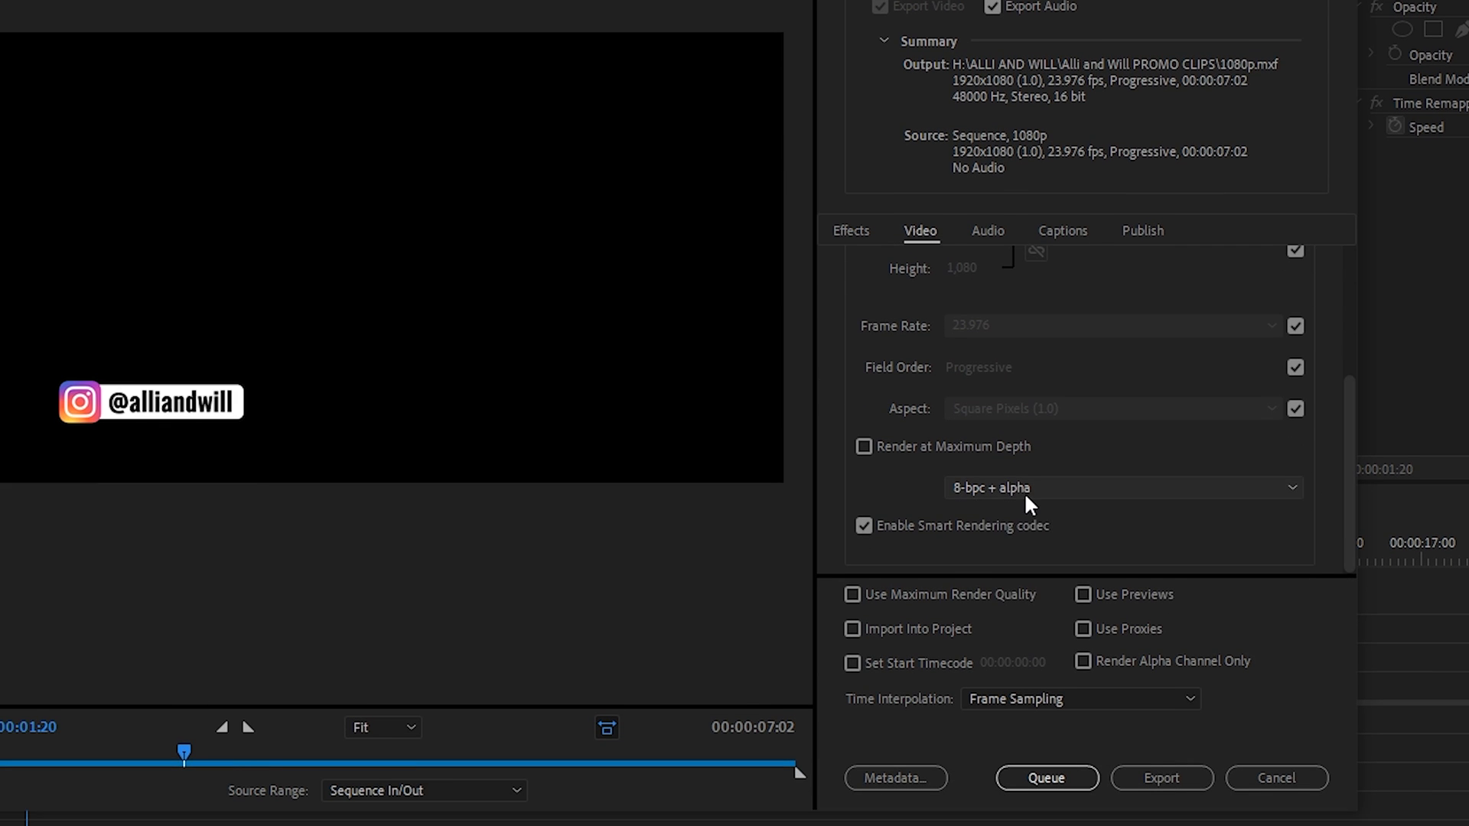
{"action": "left_click", "coordinate": [1119, 487]}
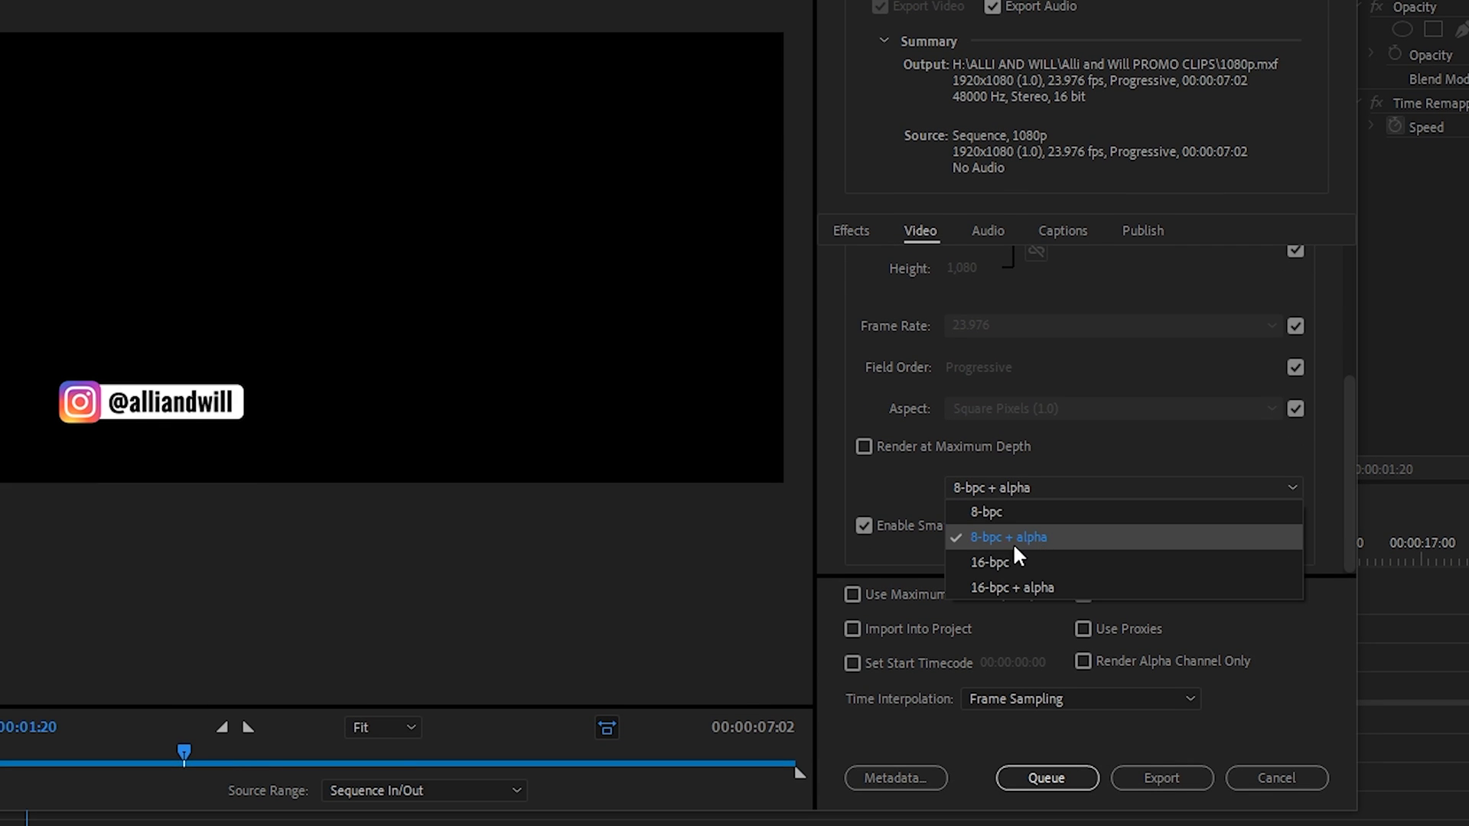
{"action": "mouse_move", "coordinate": [1002, 551]}
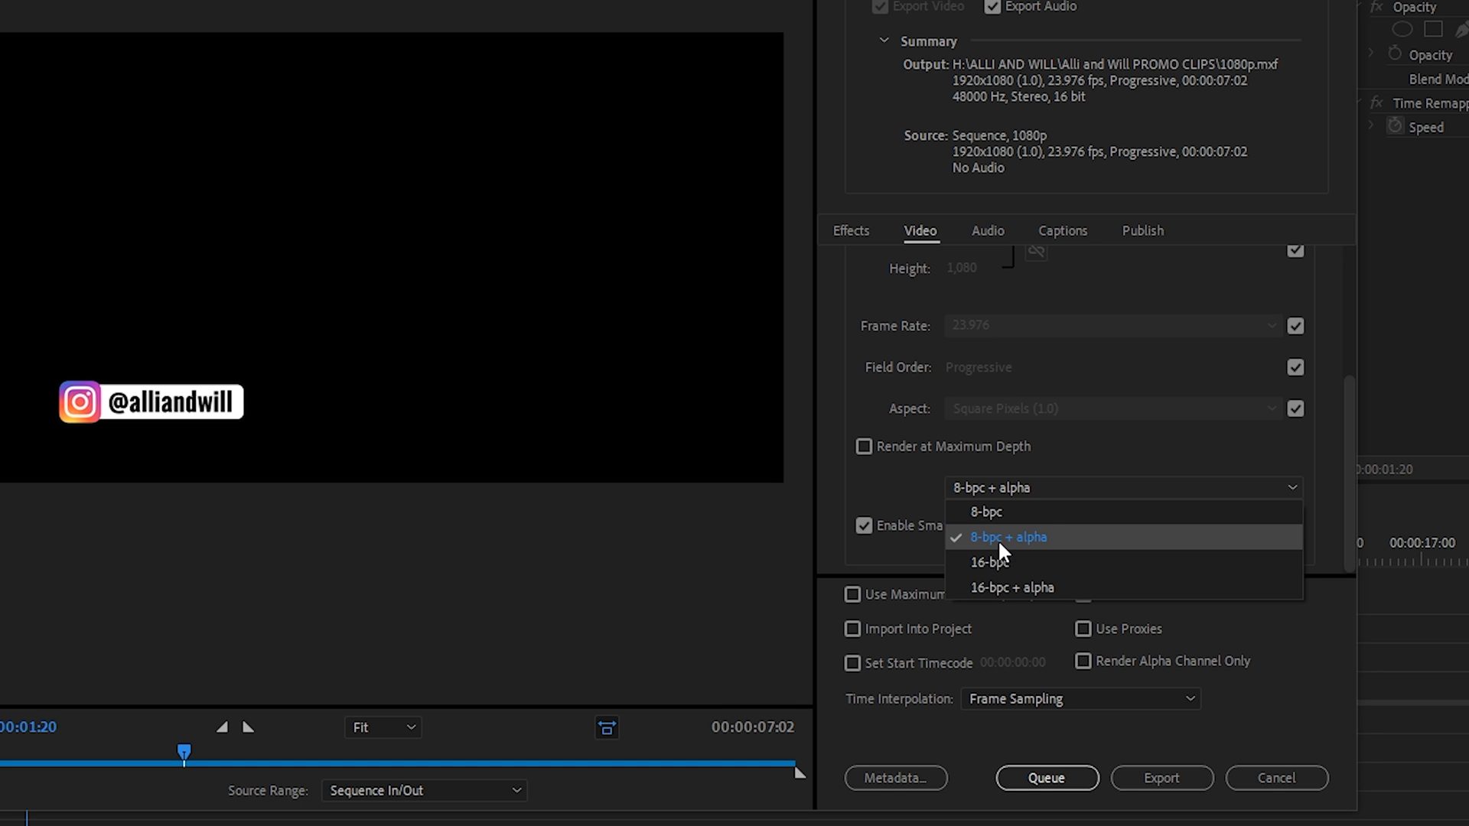
{"action": "left_click", "coordinate": [1007, 536]}
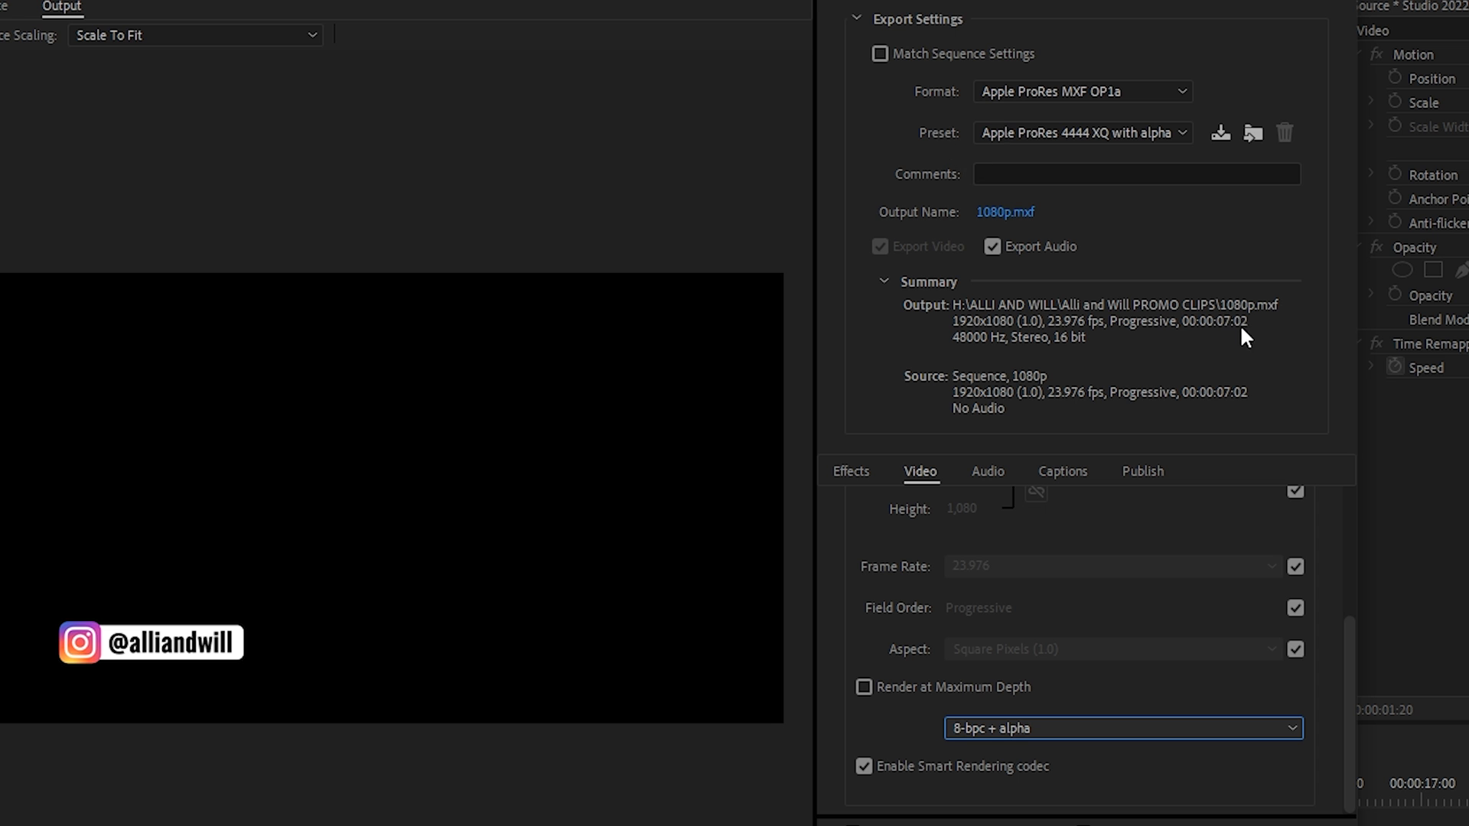
{"action": "mouse_move", "coordinate": [1288, 321]}
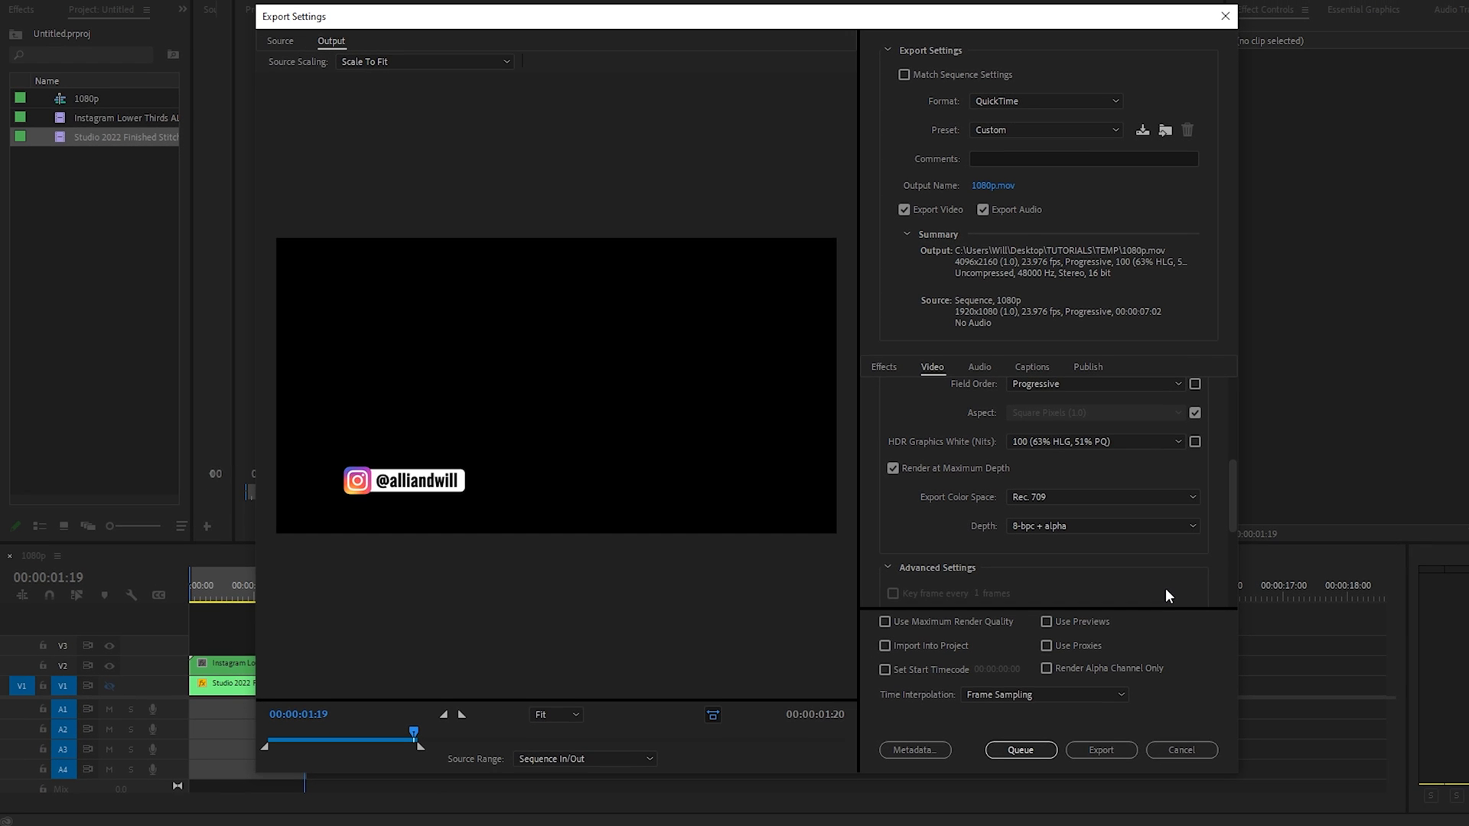
{"action": "mouse_move", "coordinate": [1013, 550]}
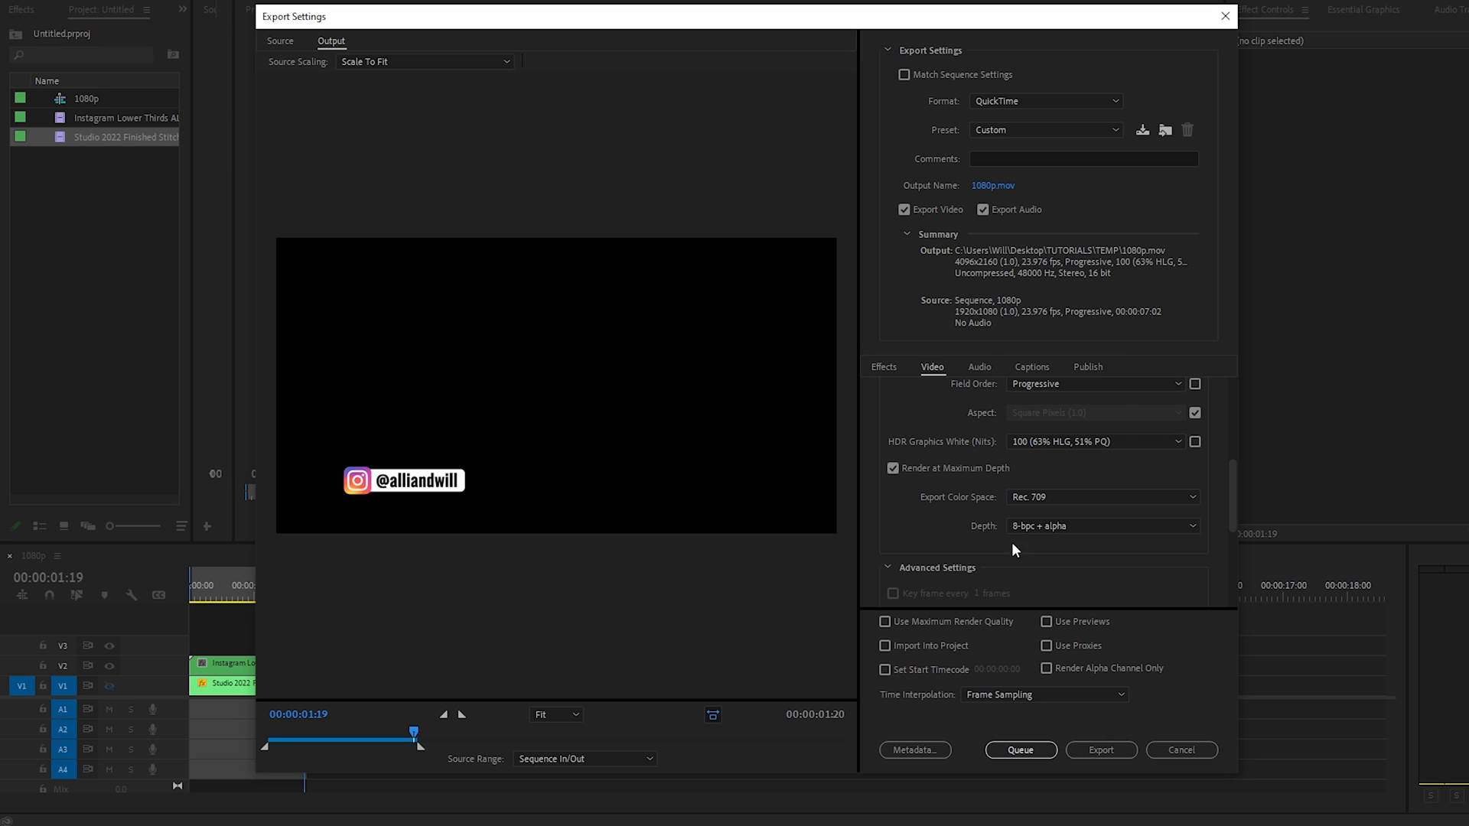
Change the export format to TIFF and review the sequence and alpha options
{"action": "left_click", "coordinate": [1042, 101]}
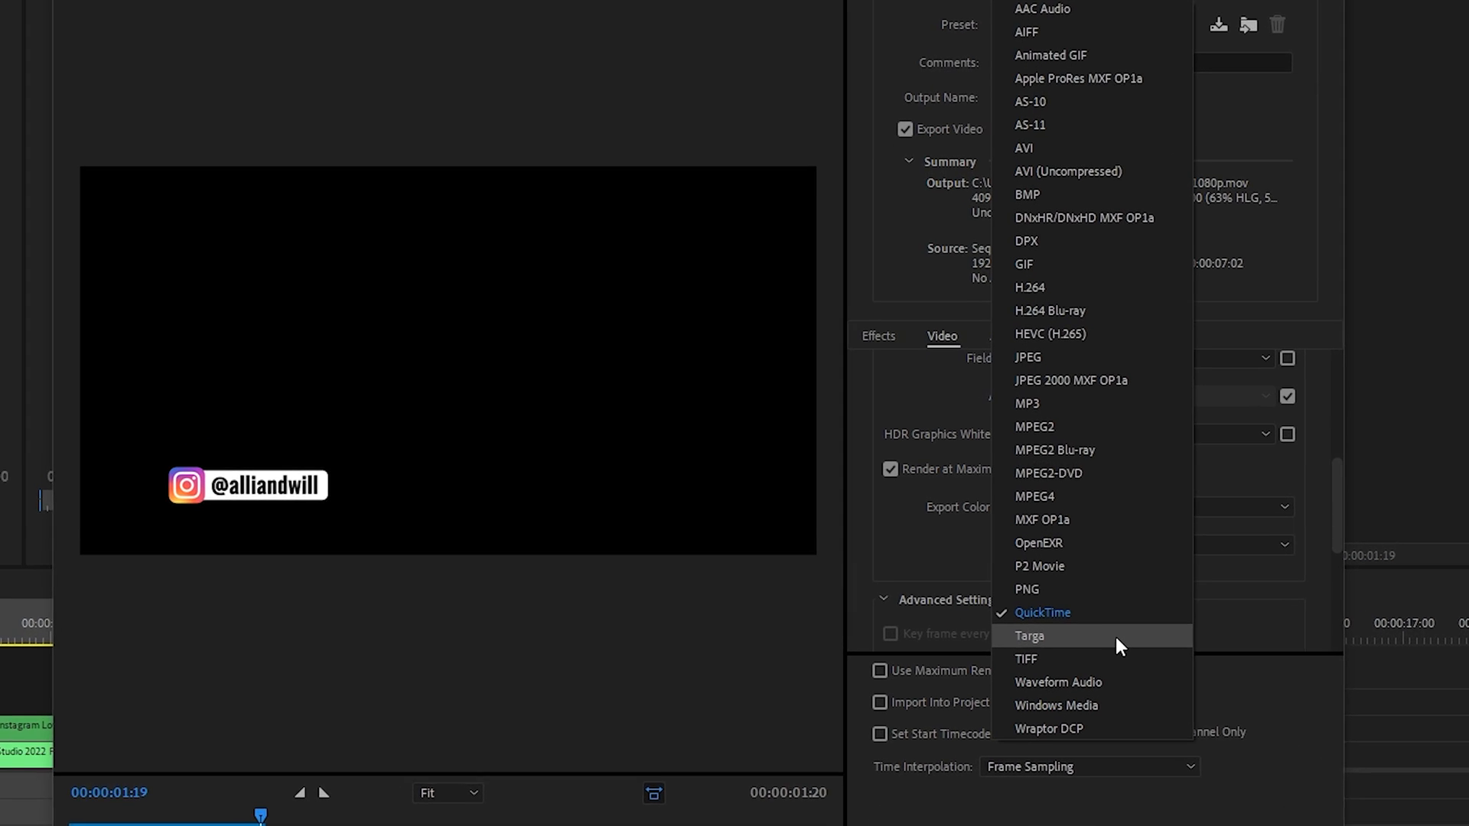
{"action": "left_click", "coordinate": [1026, 659]}
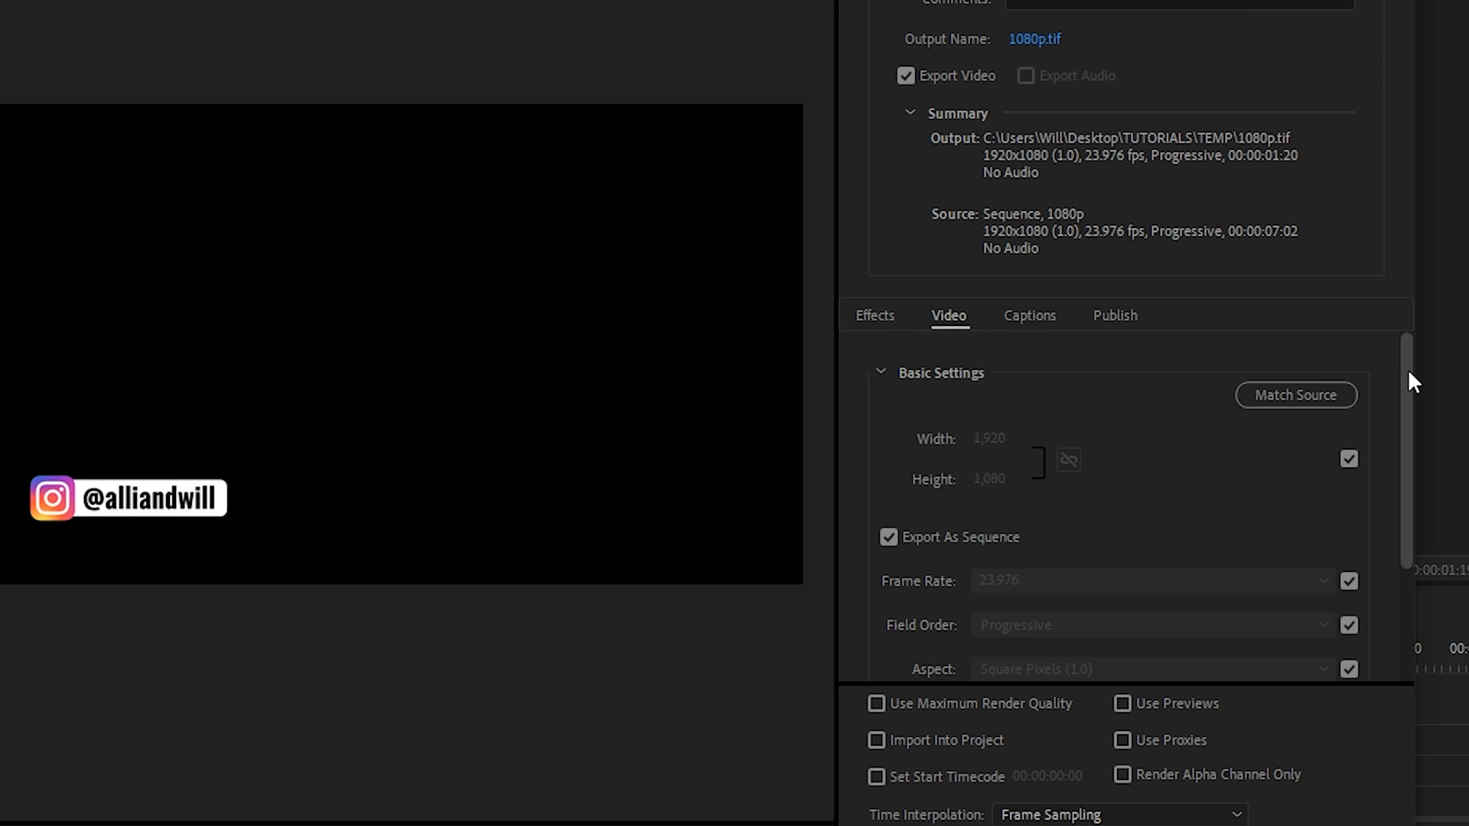
{"action": "scroll", "scroll_direction": "down", "scroll_amount": 3}
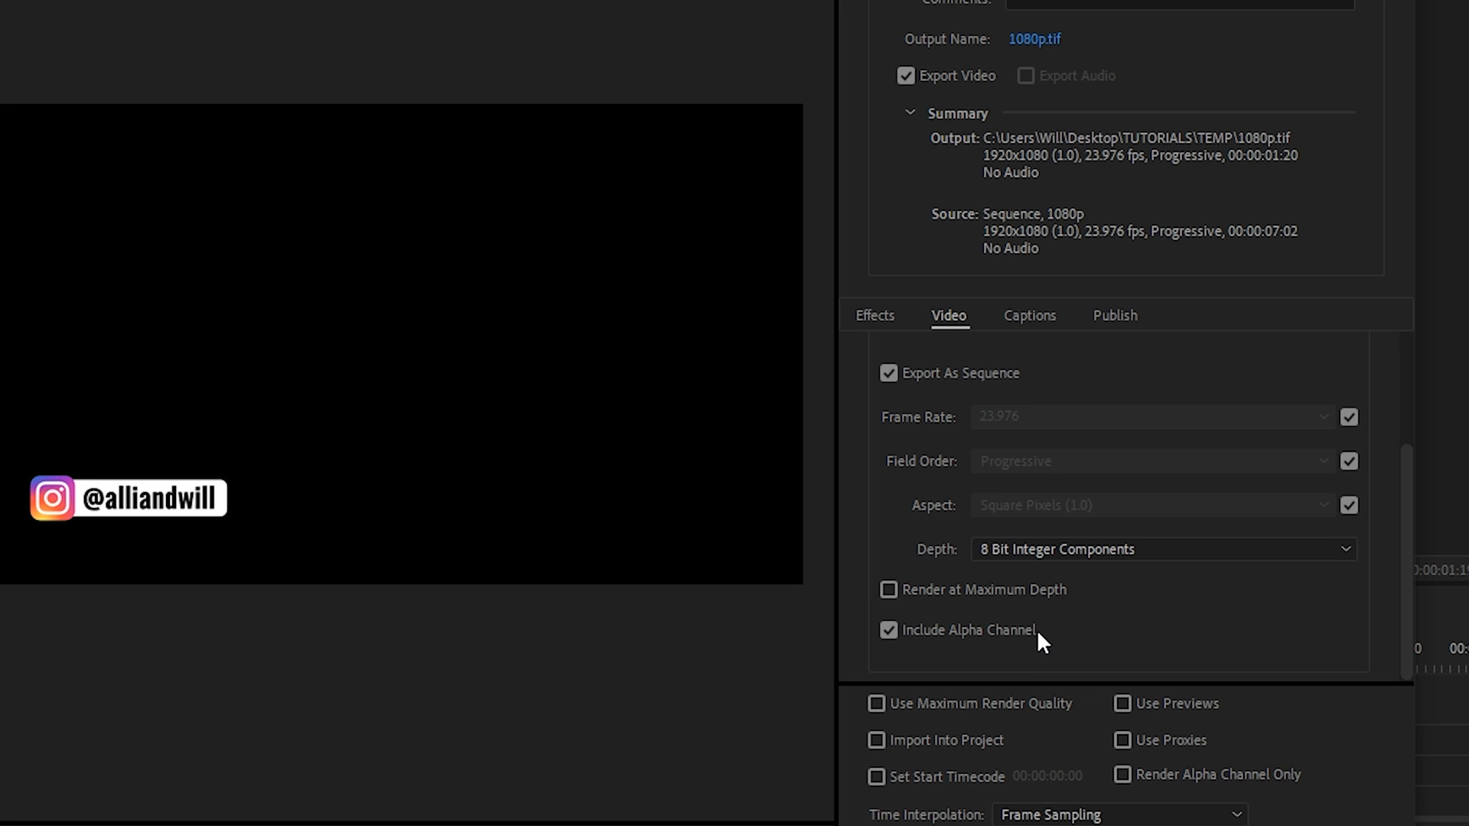
{"action": "mouse_move", "coordinate": [1332, 497]}
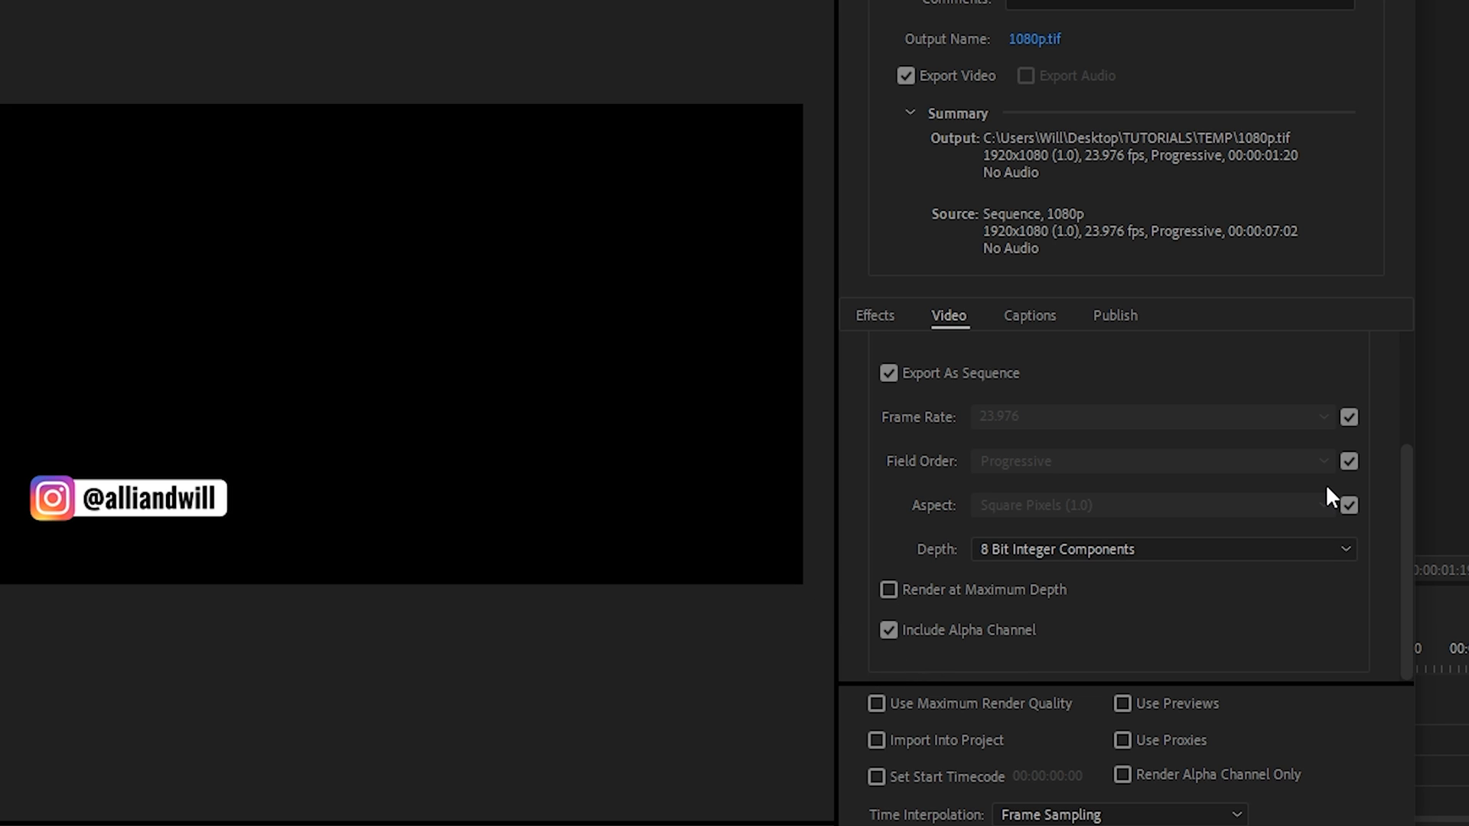
{"action": "mouse_move", "coordinate": [1321, 497]}
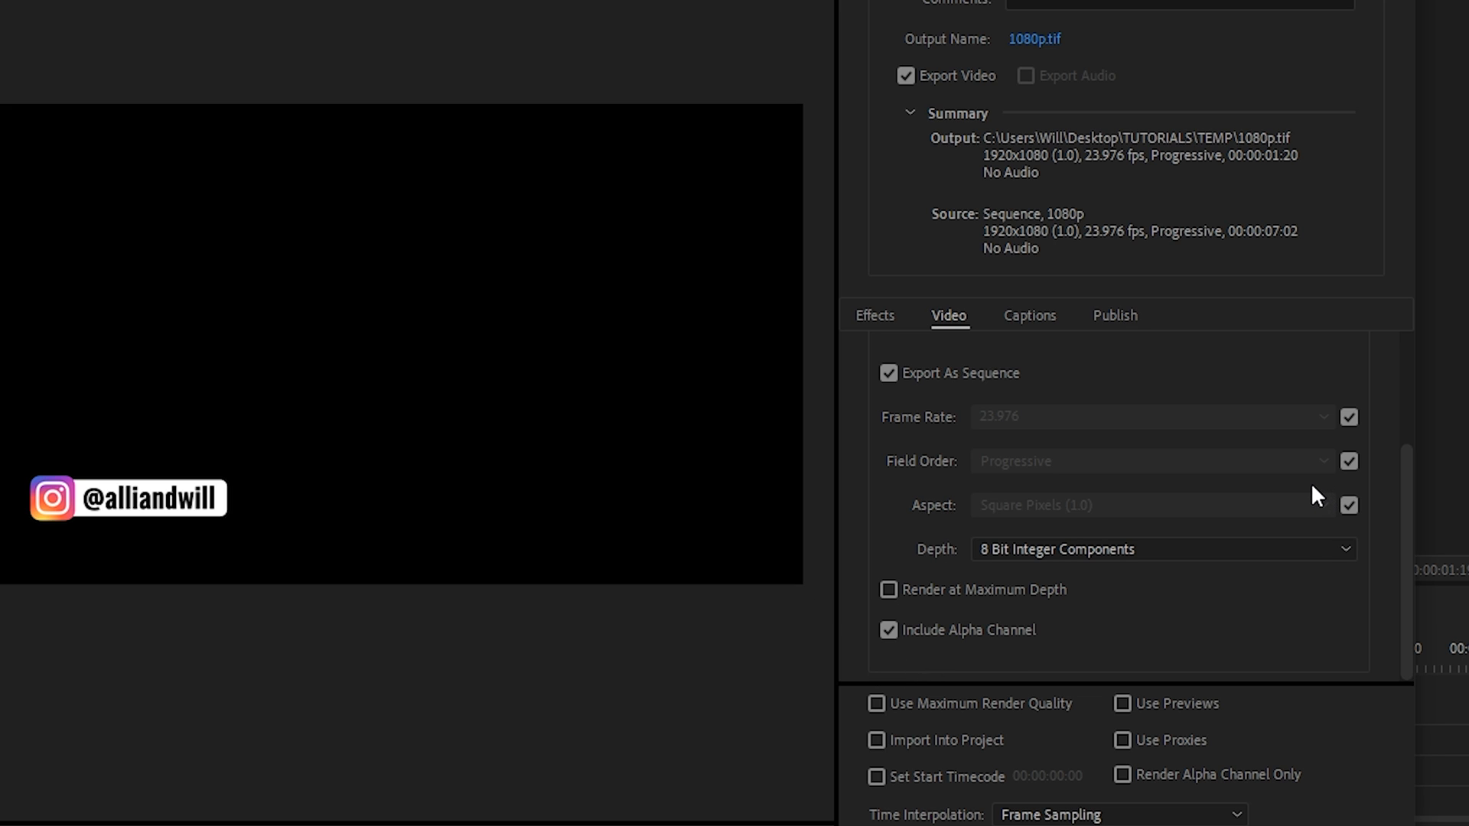
{"action": "mouse_move", "coordinate": [1310, 497]}
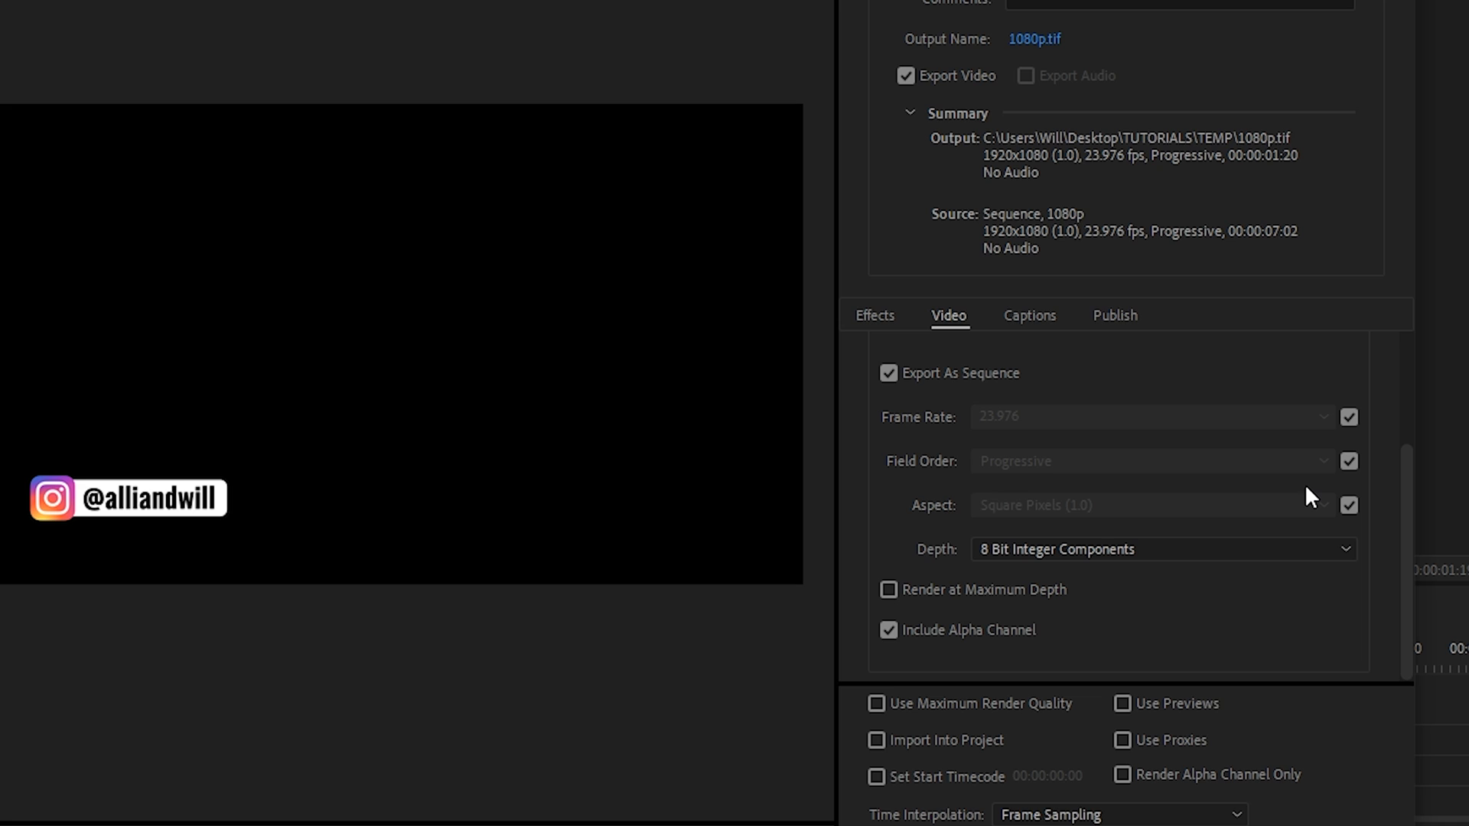
{"action": "mouse_move", "coordinate": [1309, 480]}
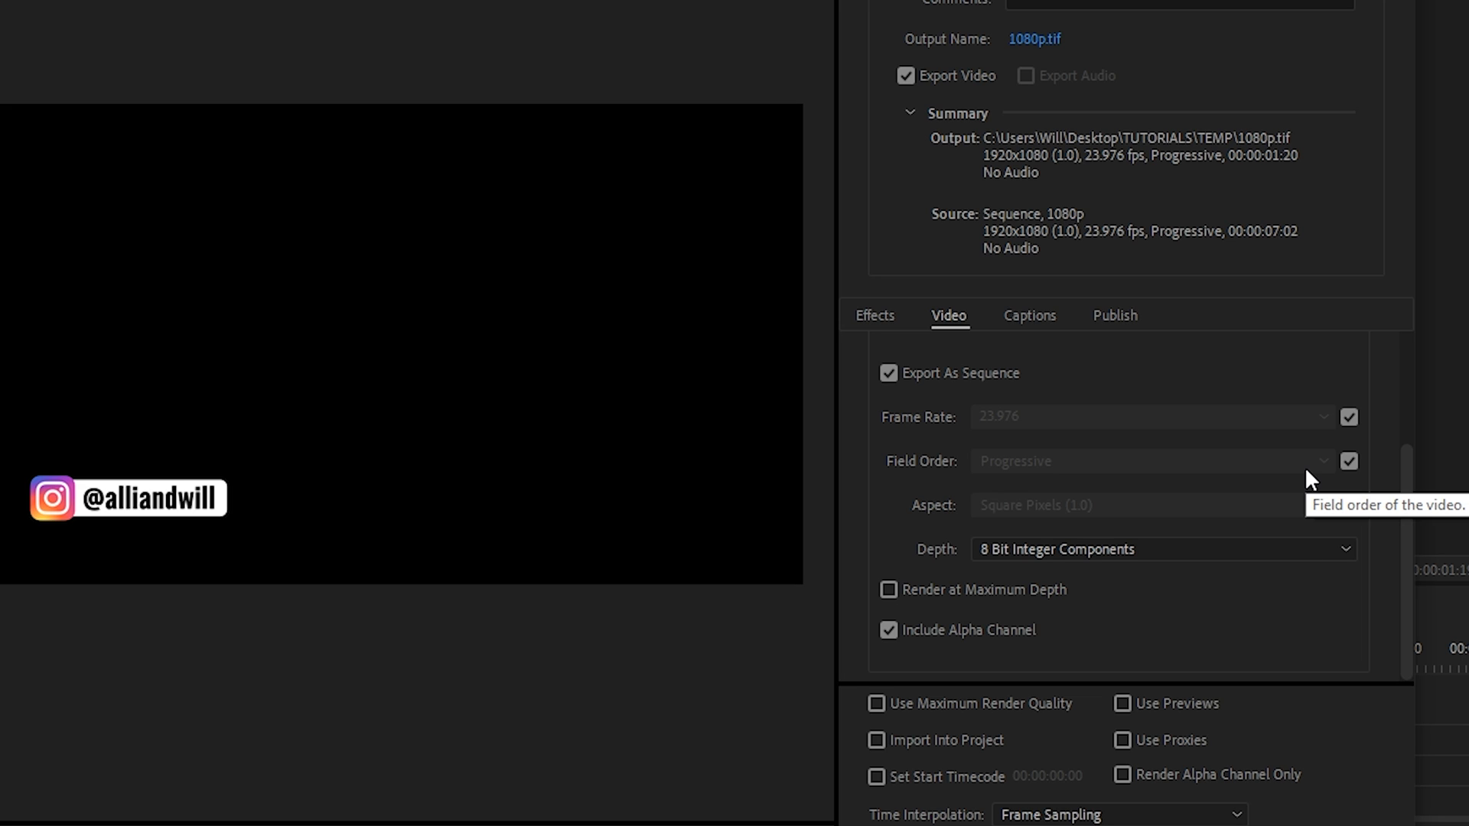
{"action": "mouse_move", "coordinate": [1357, 283]}
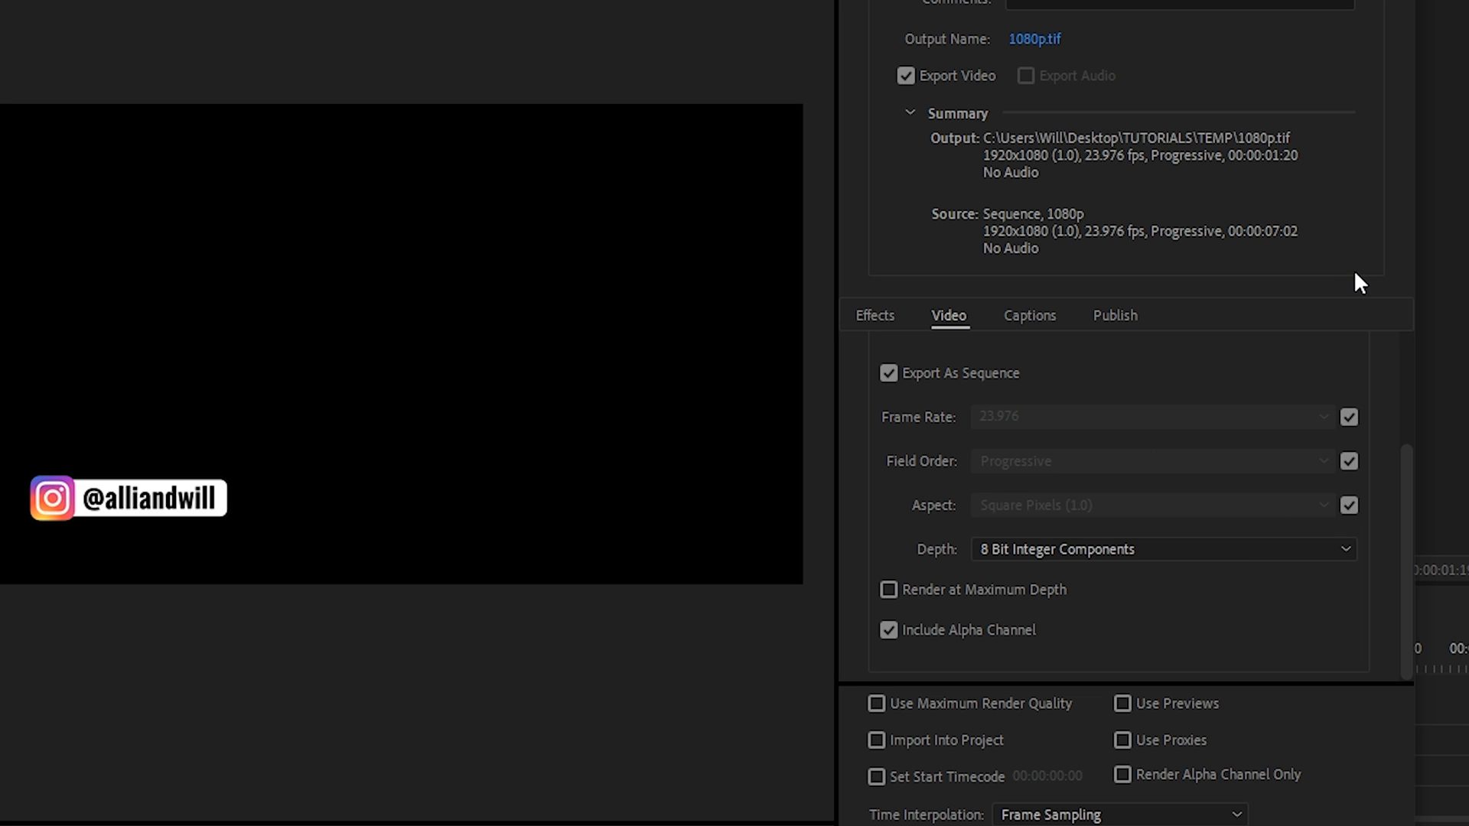
{"action": "mouse_move", "coordinate": [1283, 173]}
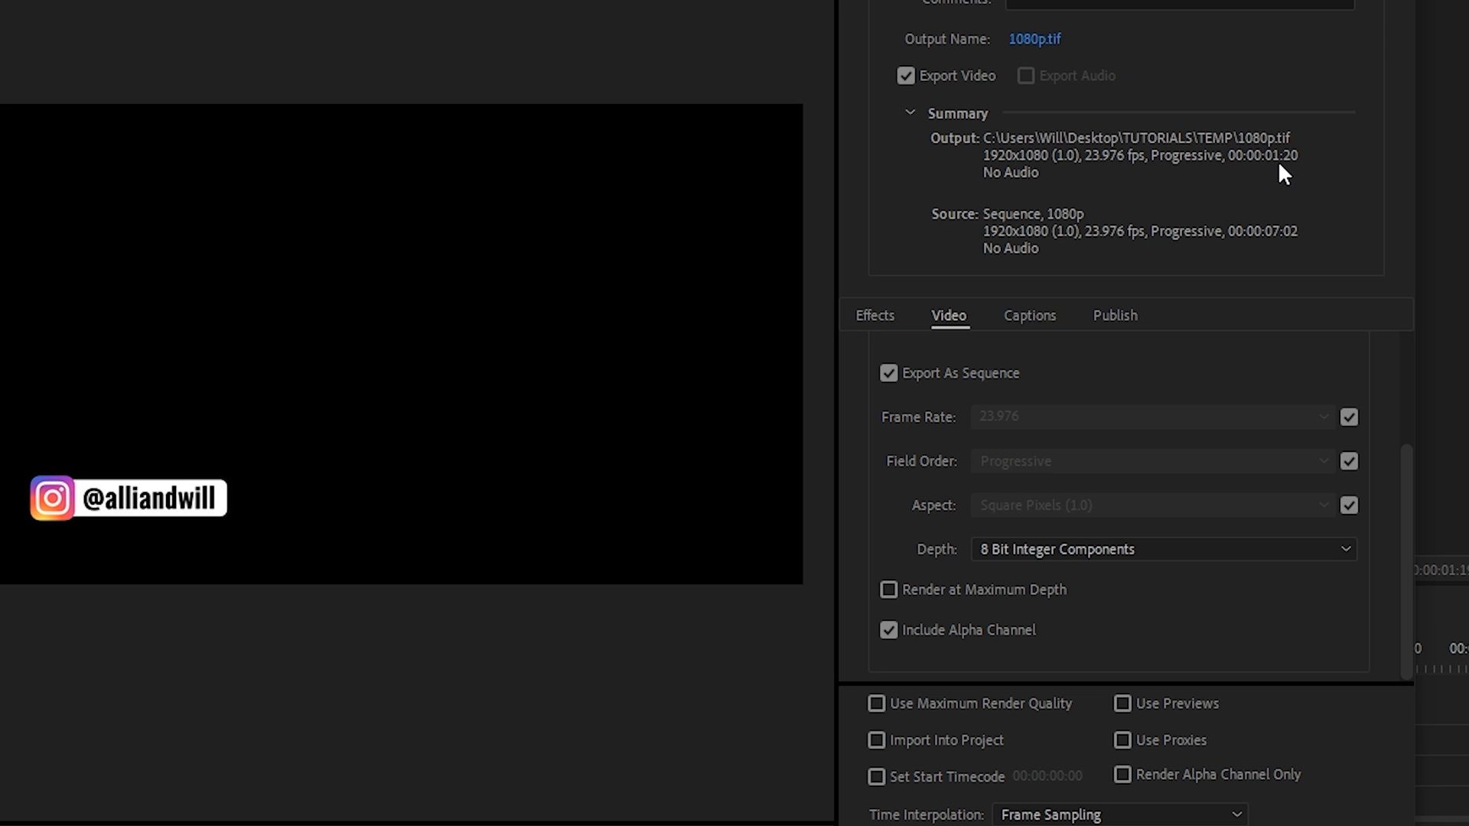
{"action": "mouse_move", "coordinate": [993, 729]}
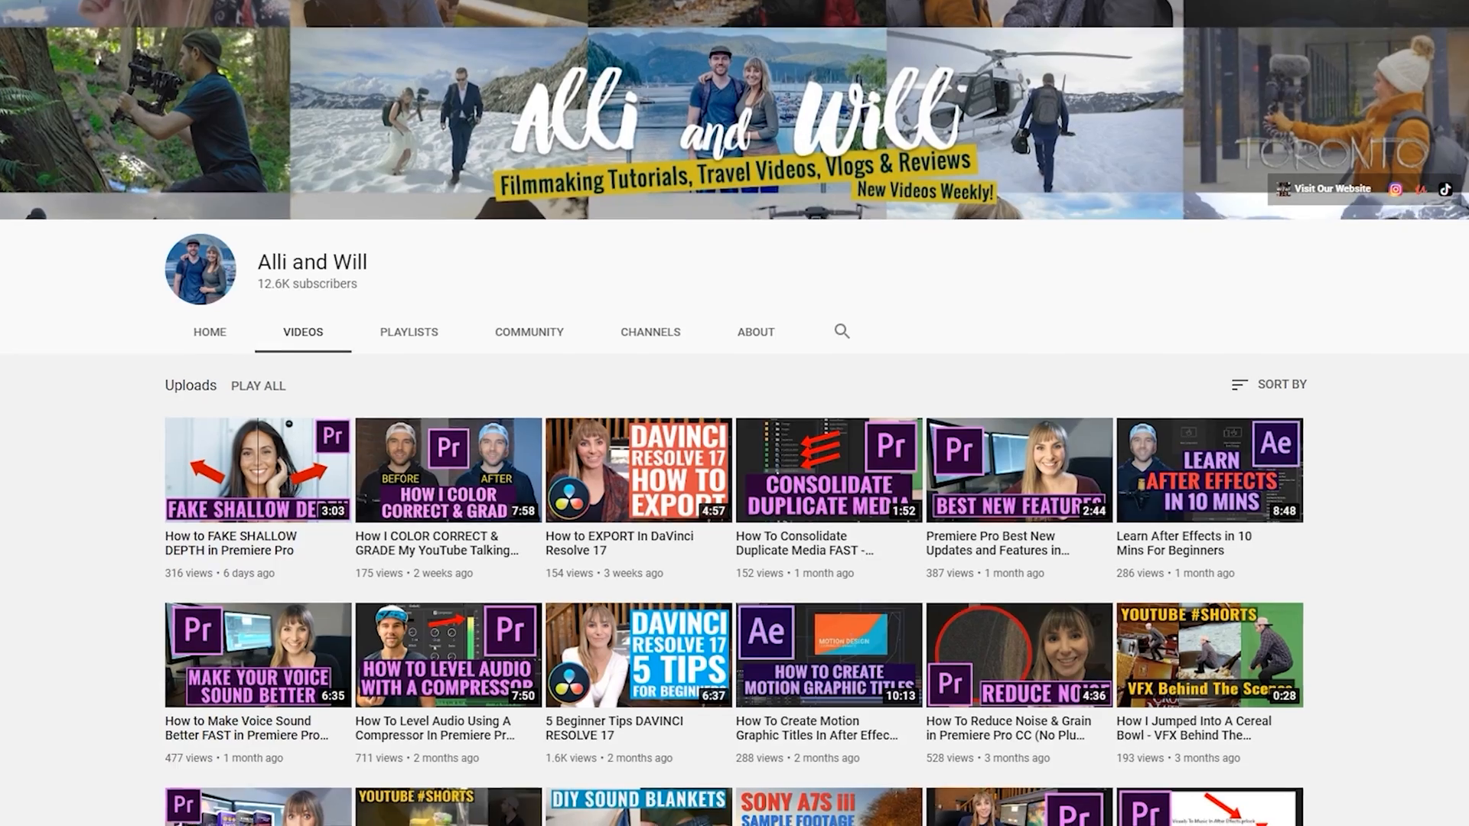
{"action": "scroll", "scroll_direction": "down", "scroll_amount": 3}
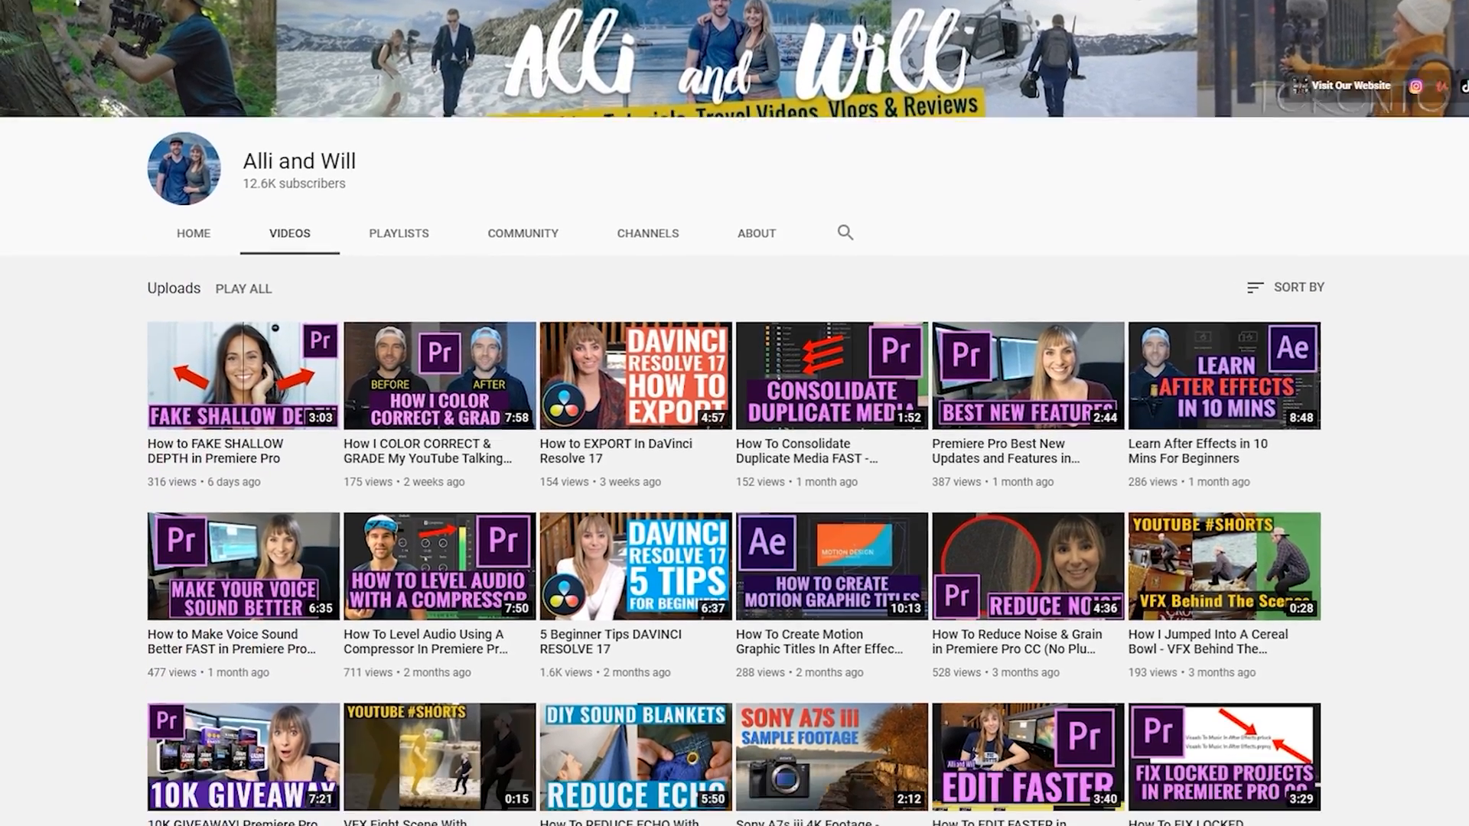
{"action": "scroll", "scroll_direction": "down", "scroll_amount": 3}
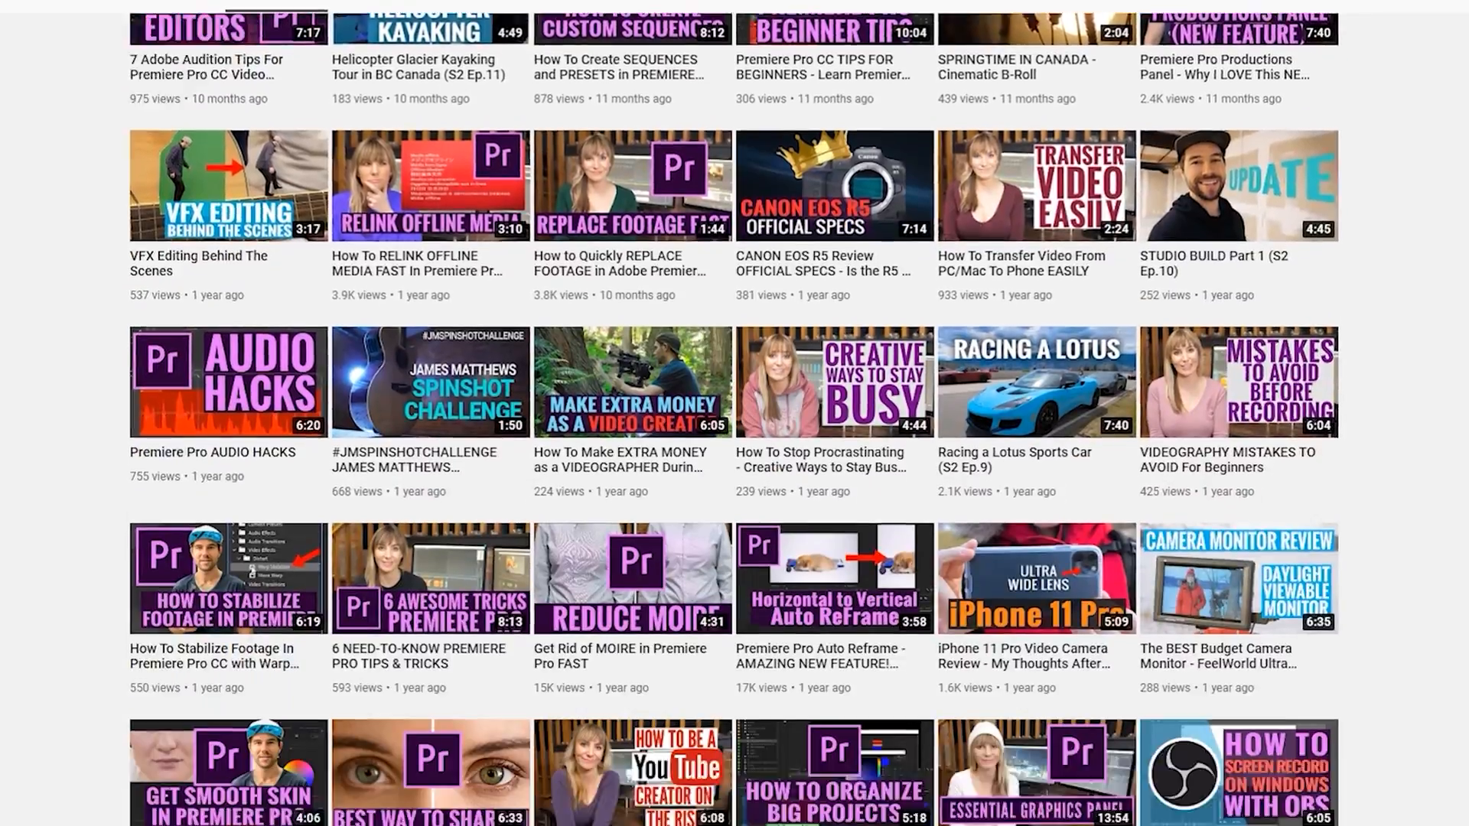
{"action": "scroll", "scroll_direction": "down", "scroll_amount": 3}
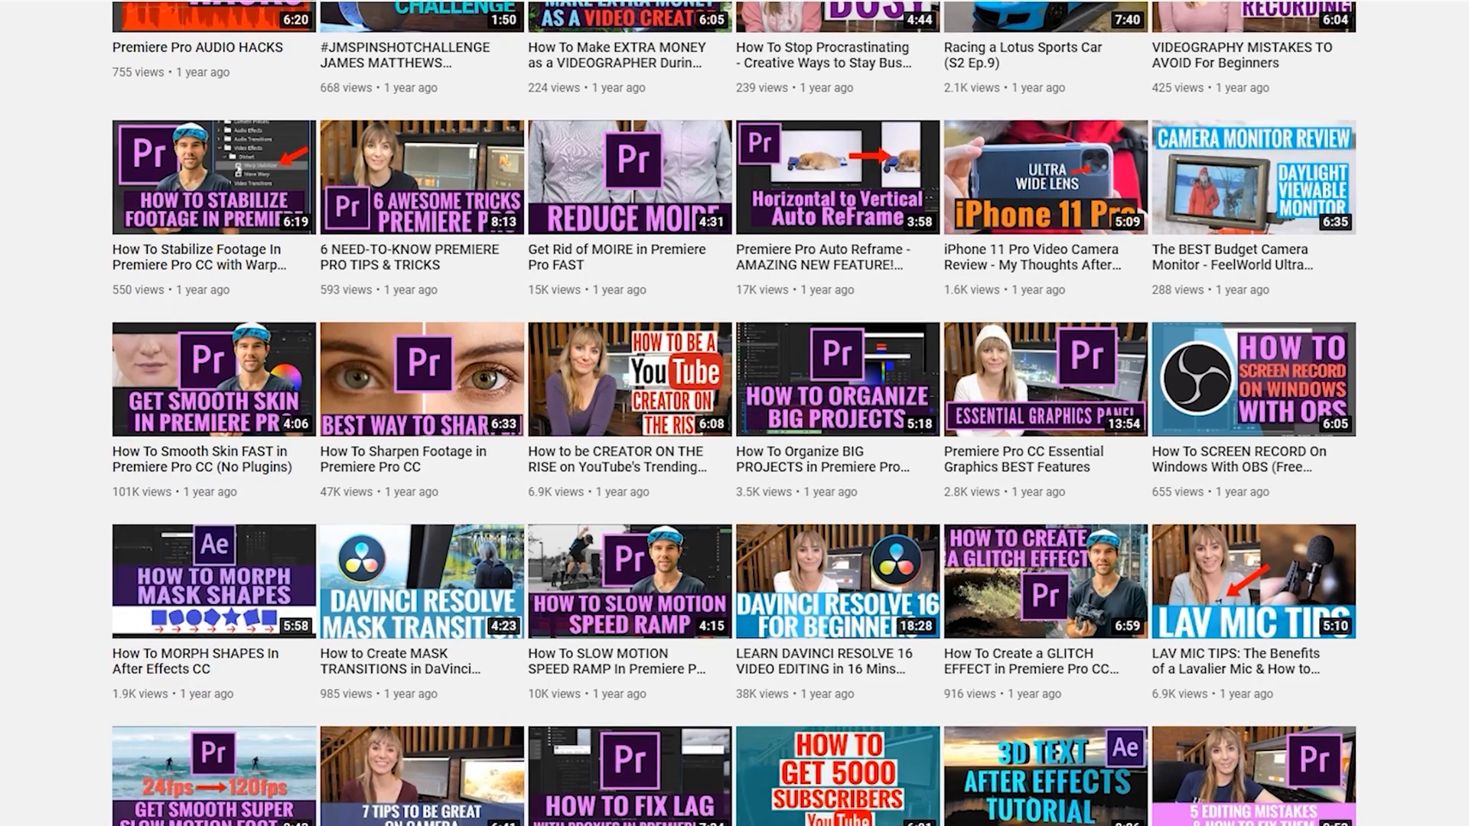